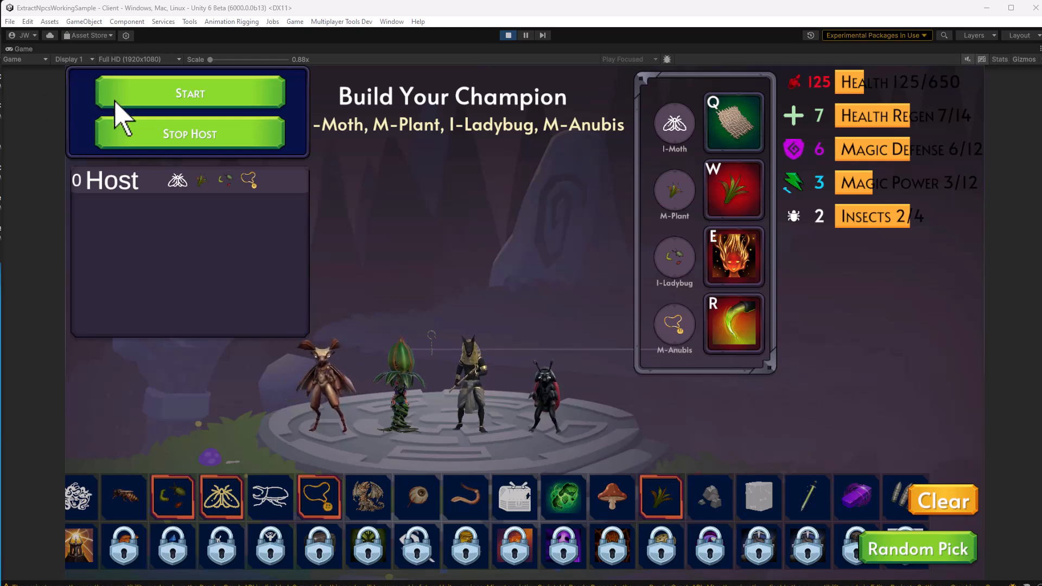
pyautogui.moveTo(515, 288)
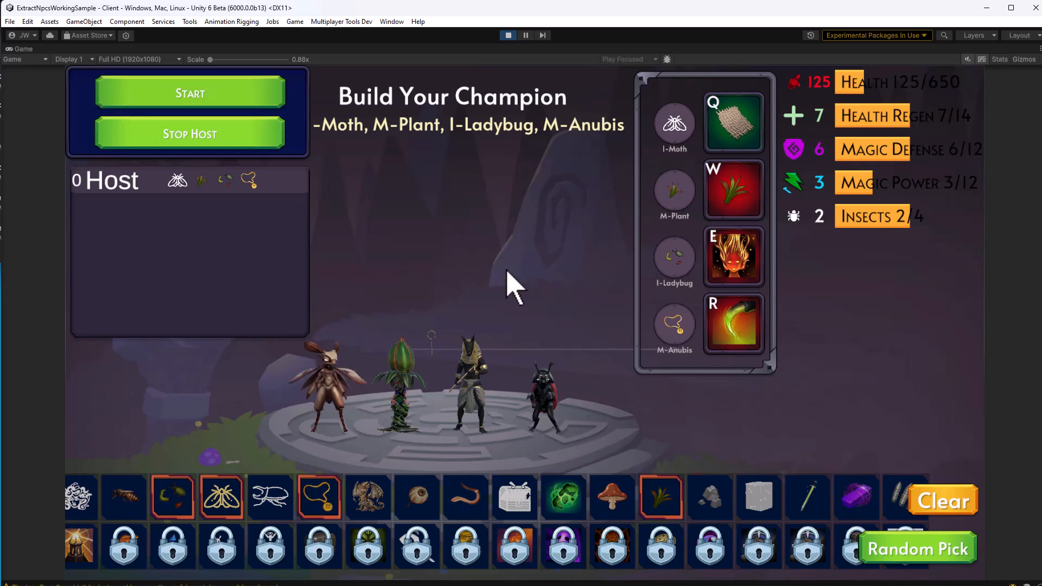
# - Start the match so the Moth, Plant, Ladybug and Anubis champion spawns into Level1
pyautogui.click(189, 94)
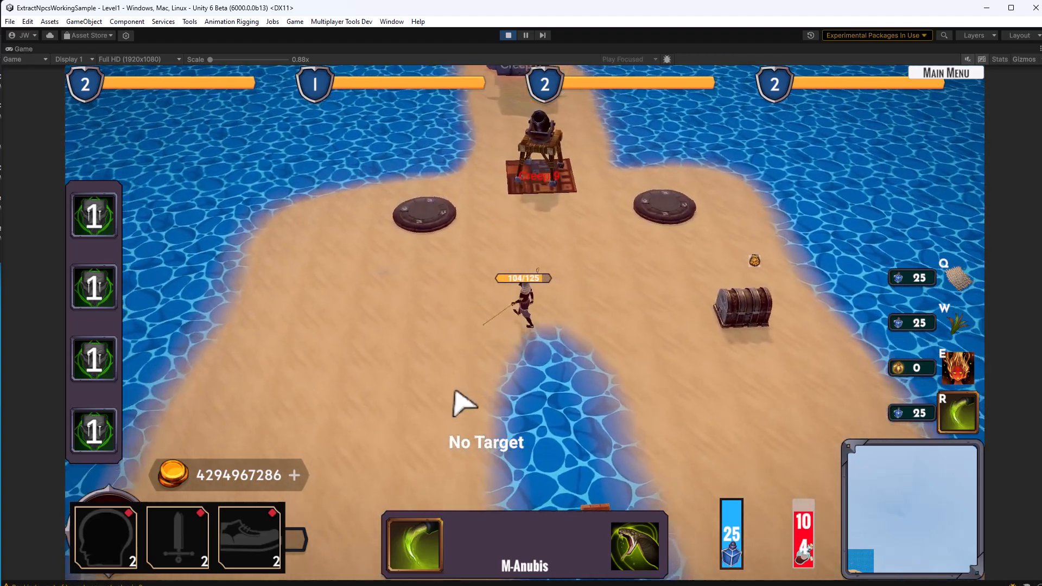
# - Return from Level1 via Main Menu and rebuild the champion from Dragon, Mushroom, Rhinoceros Beetle and Moth
pyautogui.click(501, 349)
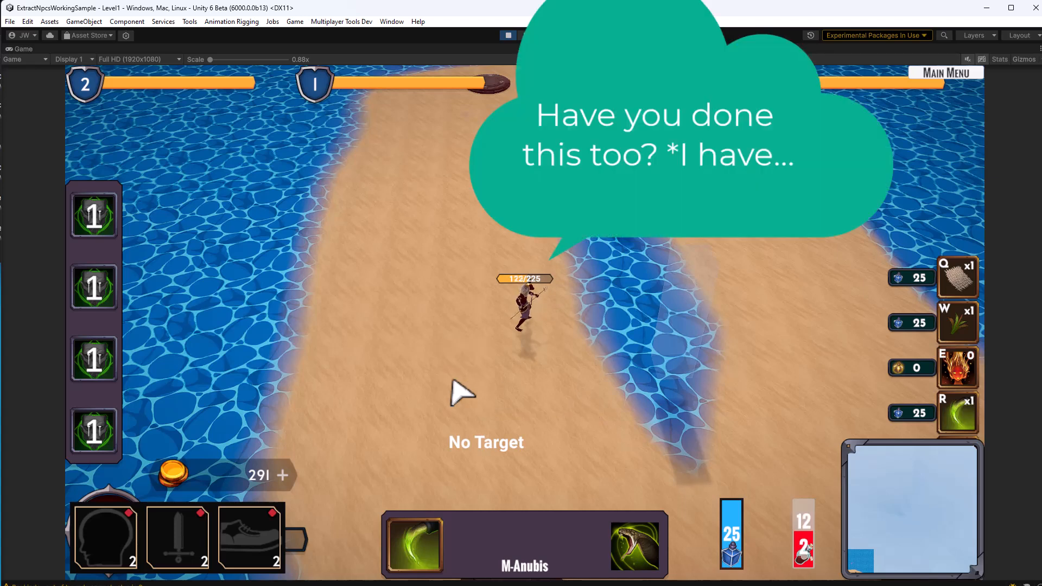
pyautogui.click(508, 35)
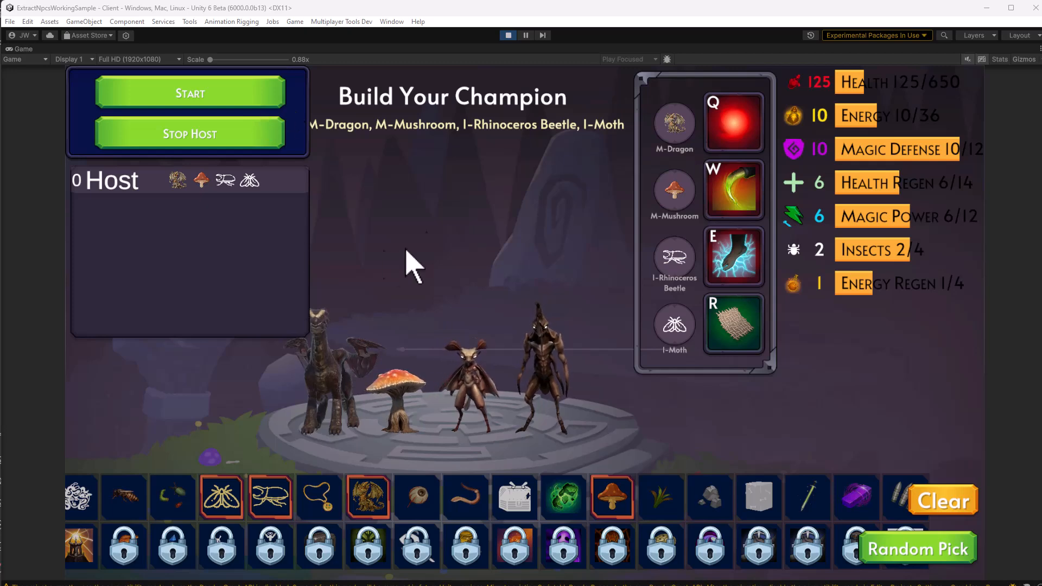
pyautogui.moveTo(472, 442)
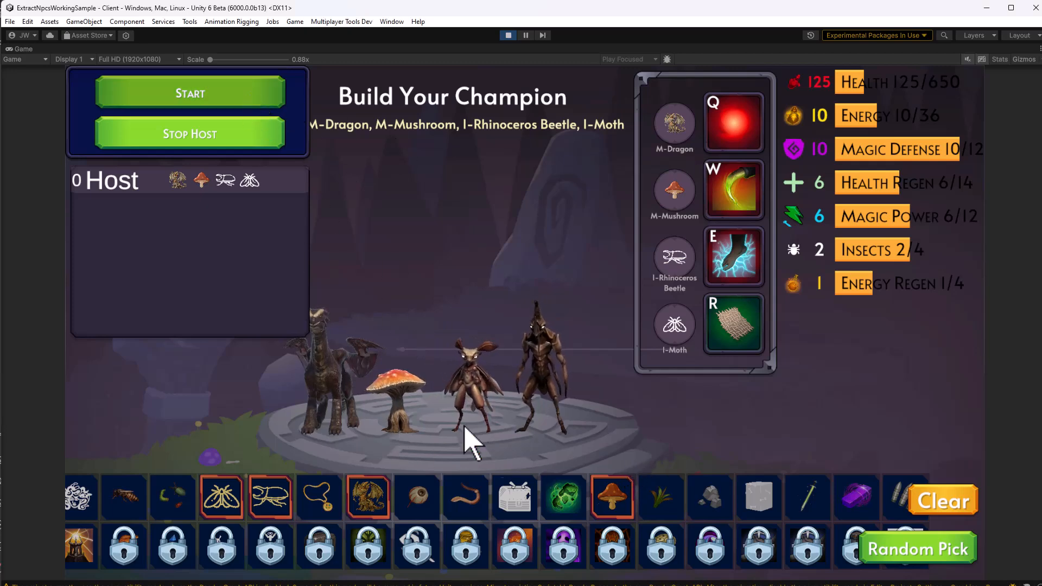
# - Leave the Unity Game view for the Rider window showing SetCharacterModel
pyautogui.click(190, 94)
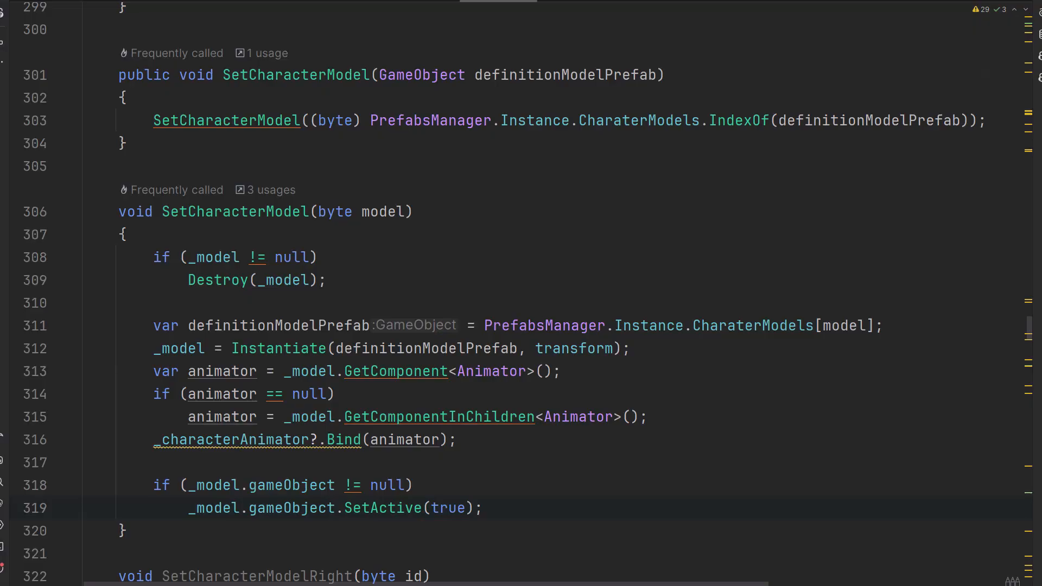
pyautogui.moveTo(353, 97)
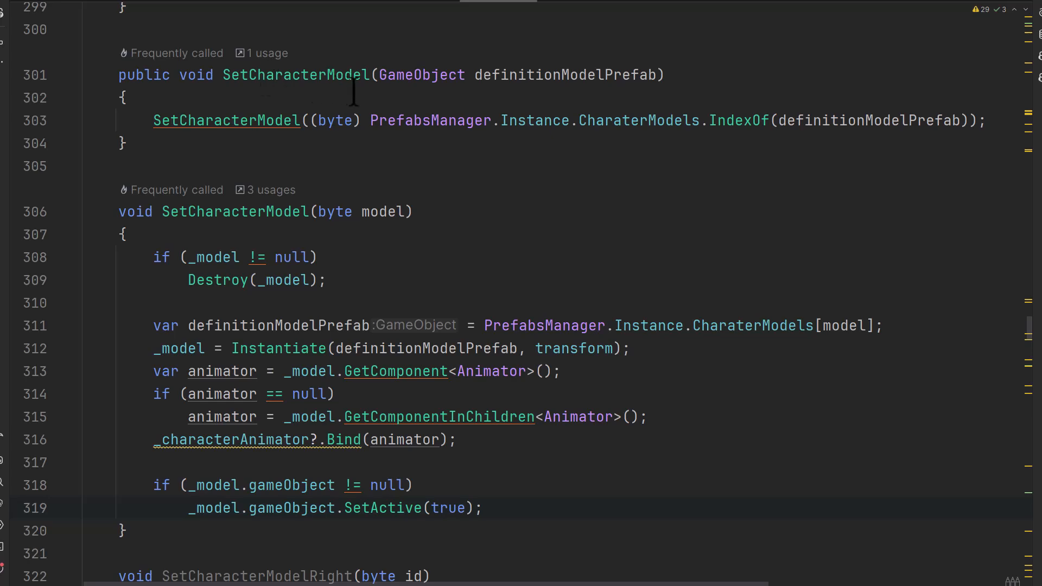
pyautogui.scroll(3)
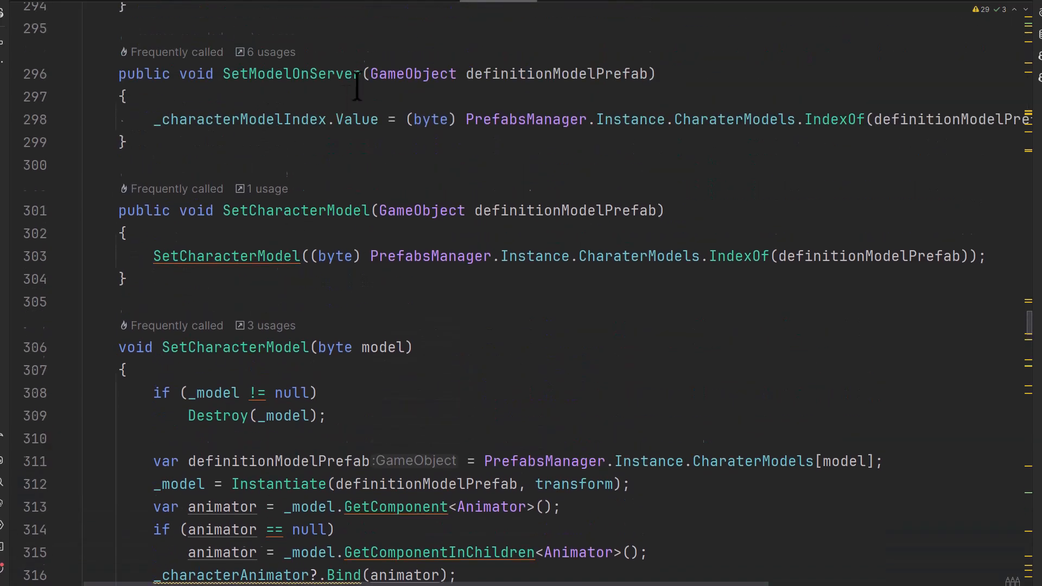
pyautogui.scroll(-3)
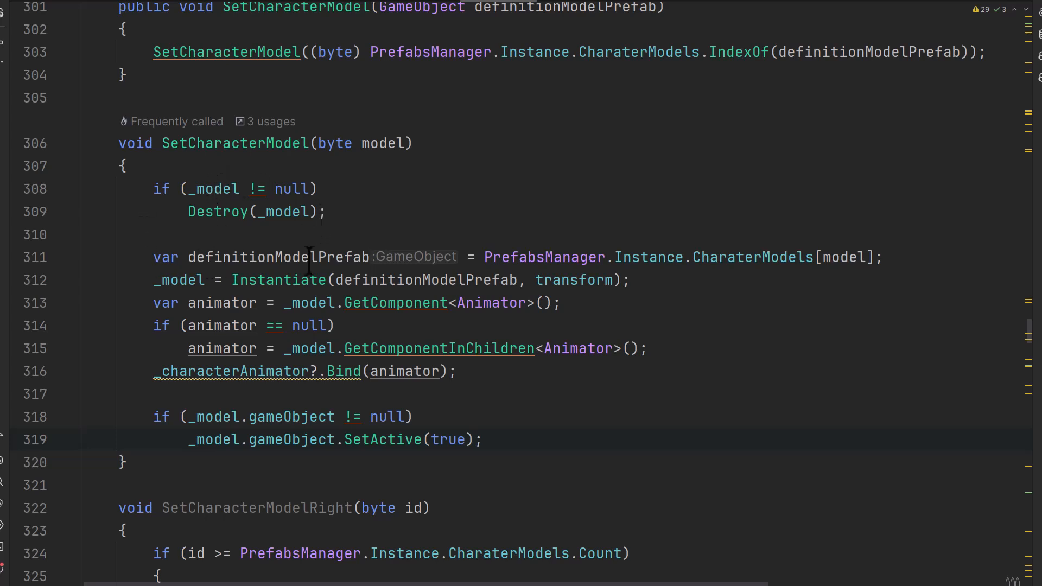
pyautogui.moveTo(849, 262)
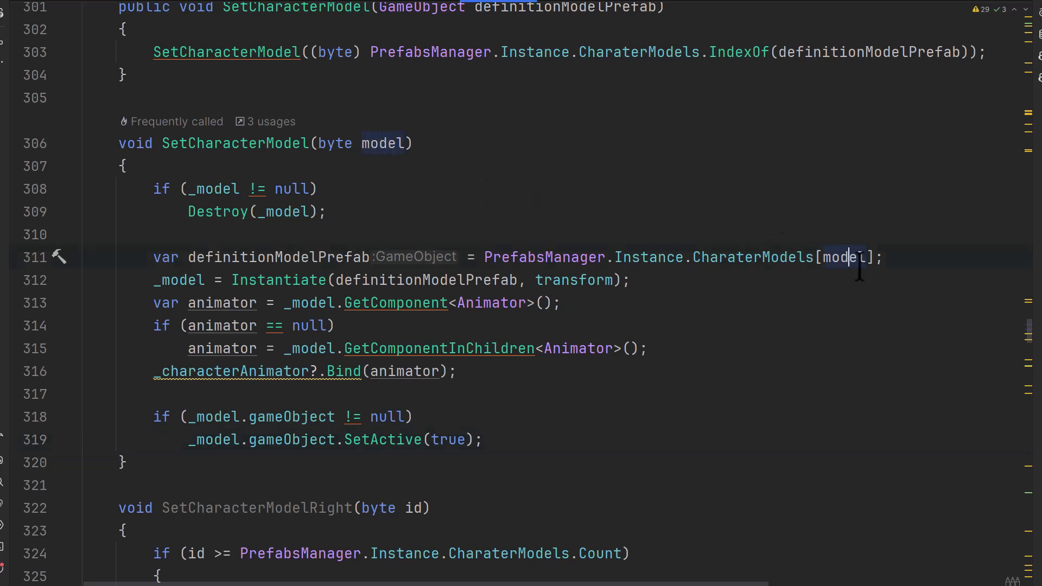
pyautogui.moveTo(557, 203)
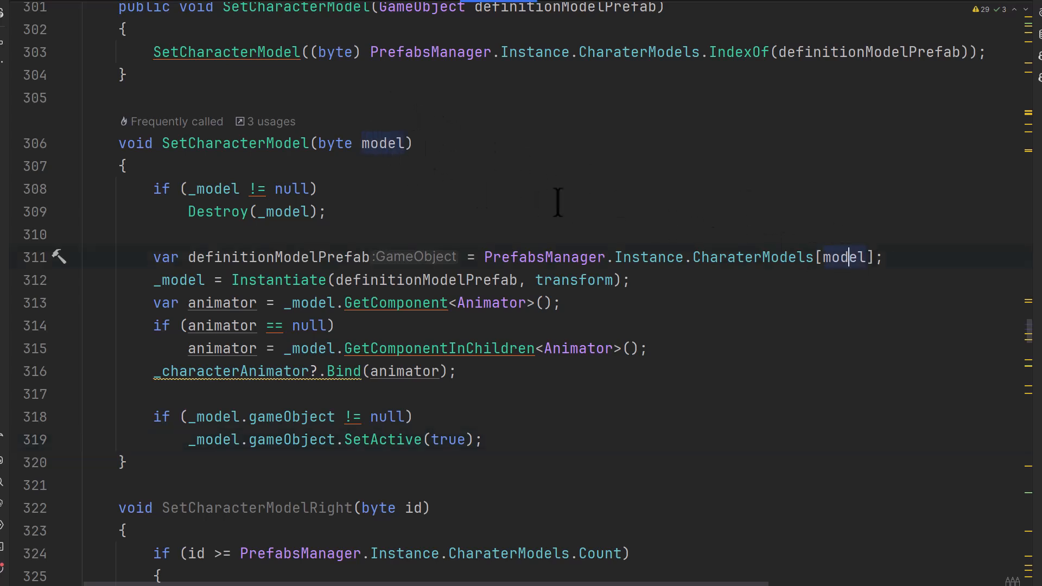
pyautogui.moveTo(446, 213)
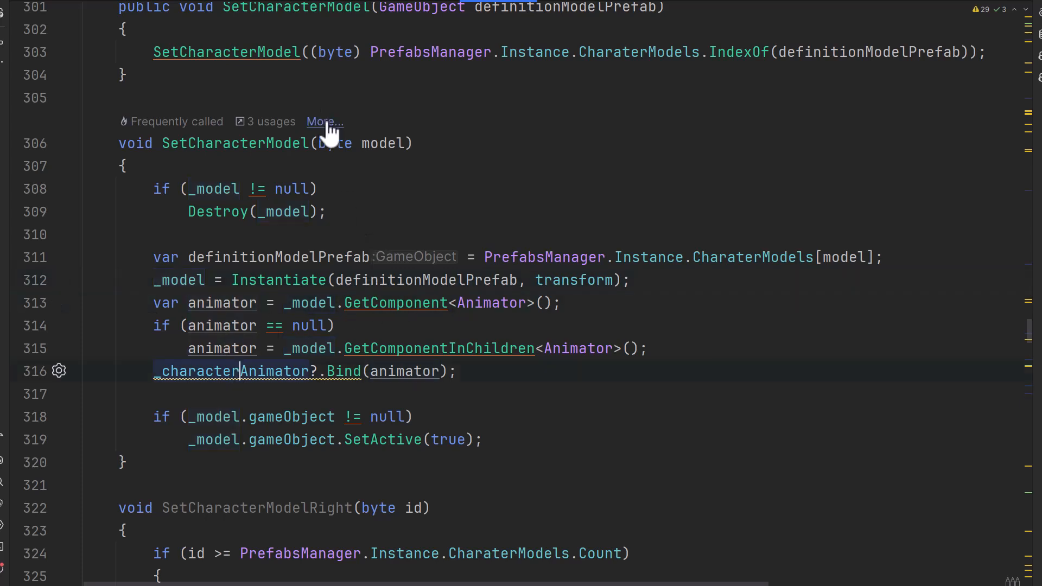
pyautogui.moveTo(228, 395)
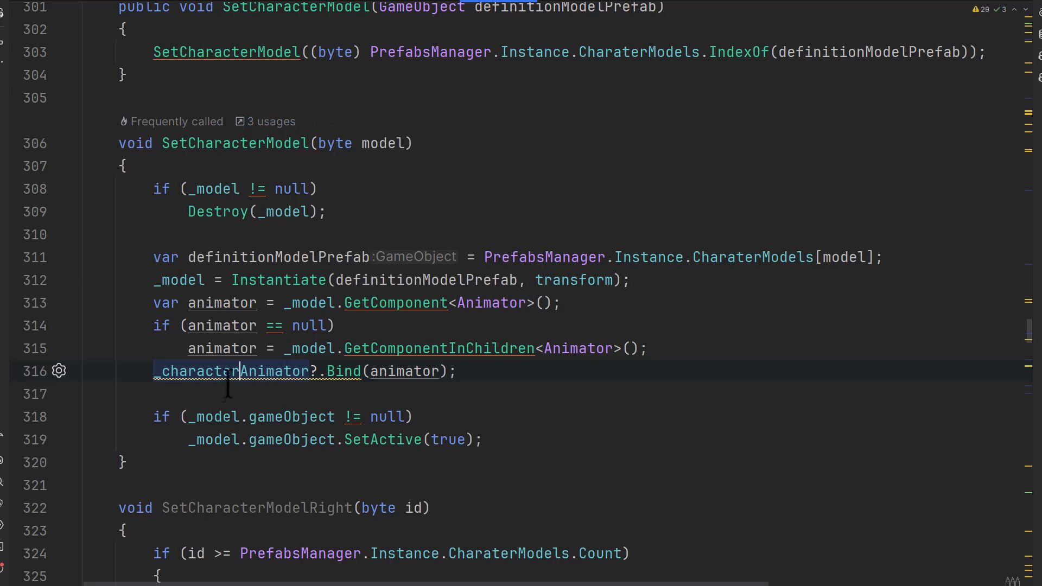
pyautogui.moveTo(232, 371)
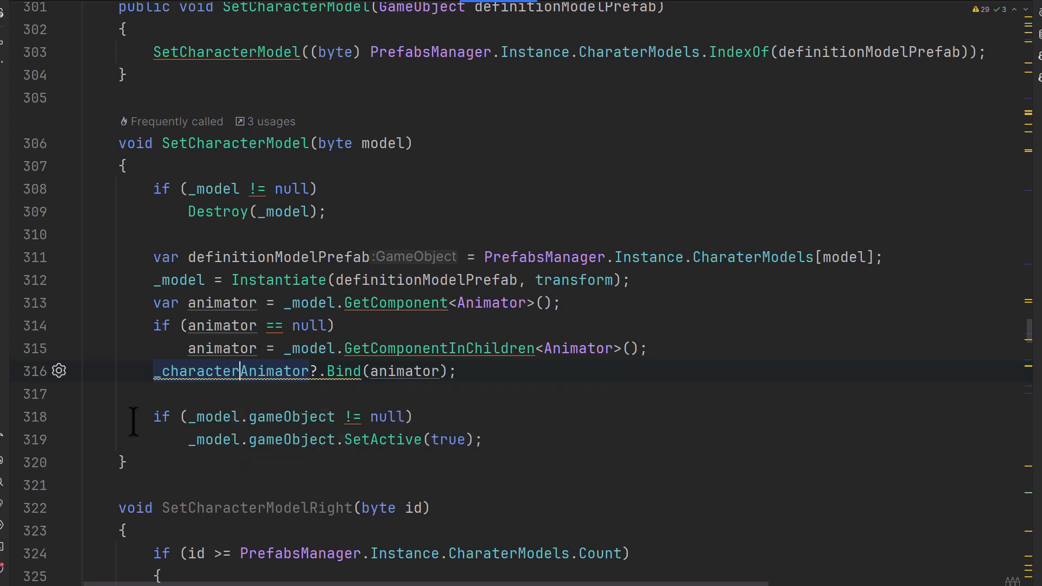
pyautogui.moveTo(349, 441)
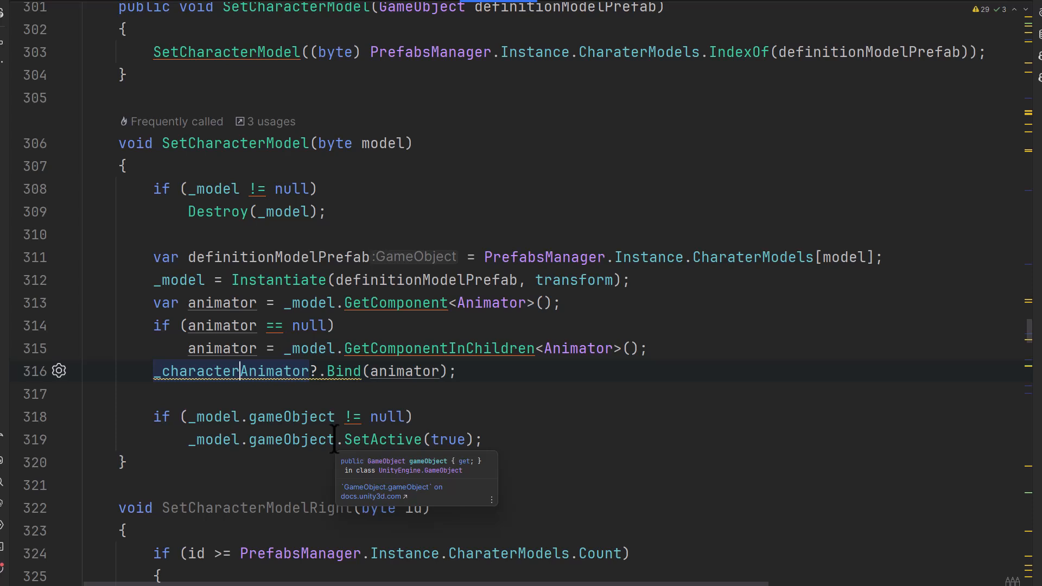
pyautogui.moveTo(373, 399)
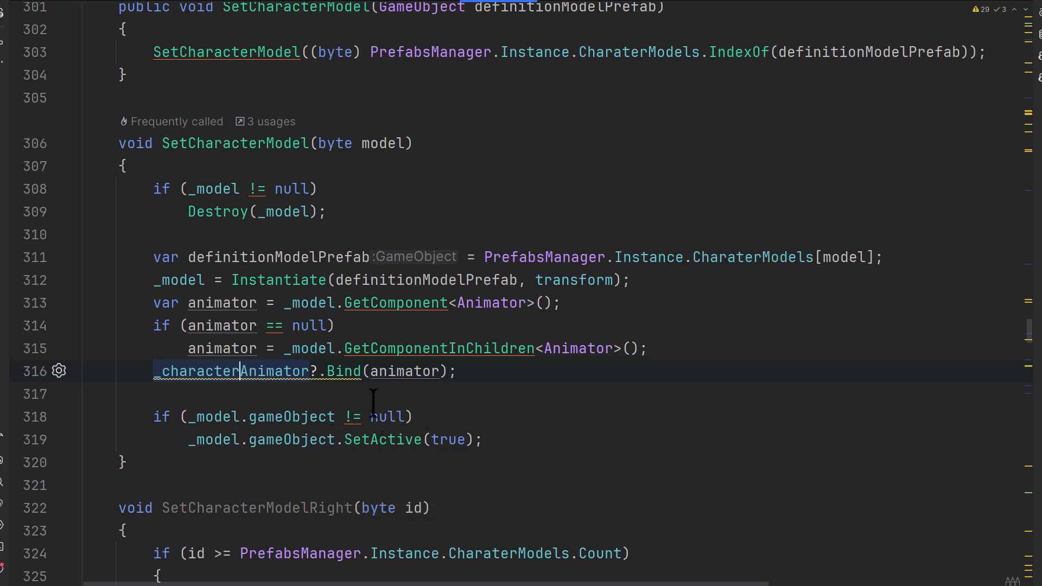
pyautogui.scroll(3)
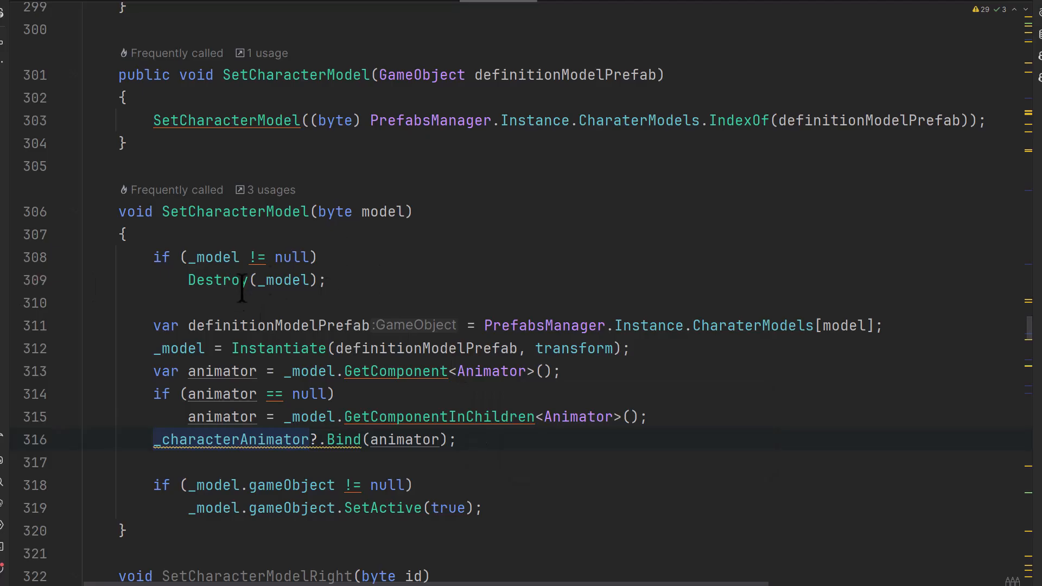
pyautogui.moveTo(532, 239)
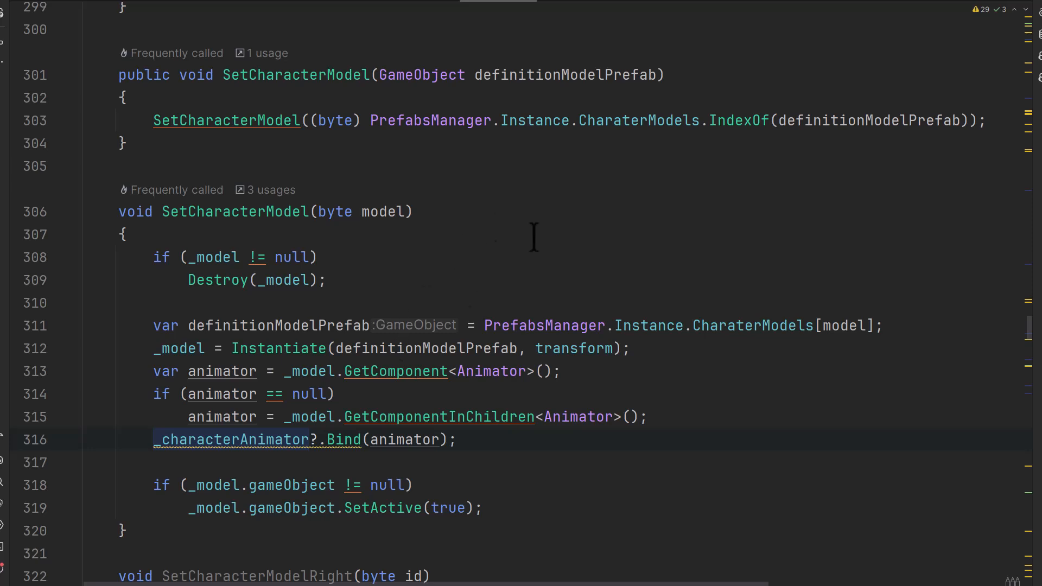
pyautogui.moveTo(407, 261)
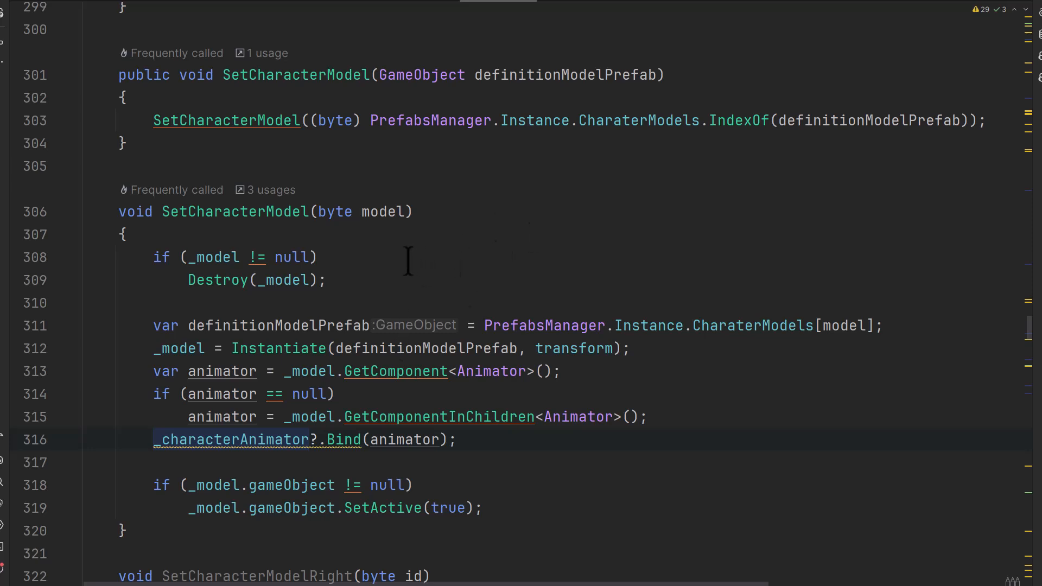
pyautogui.scroll(-3)
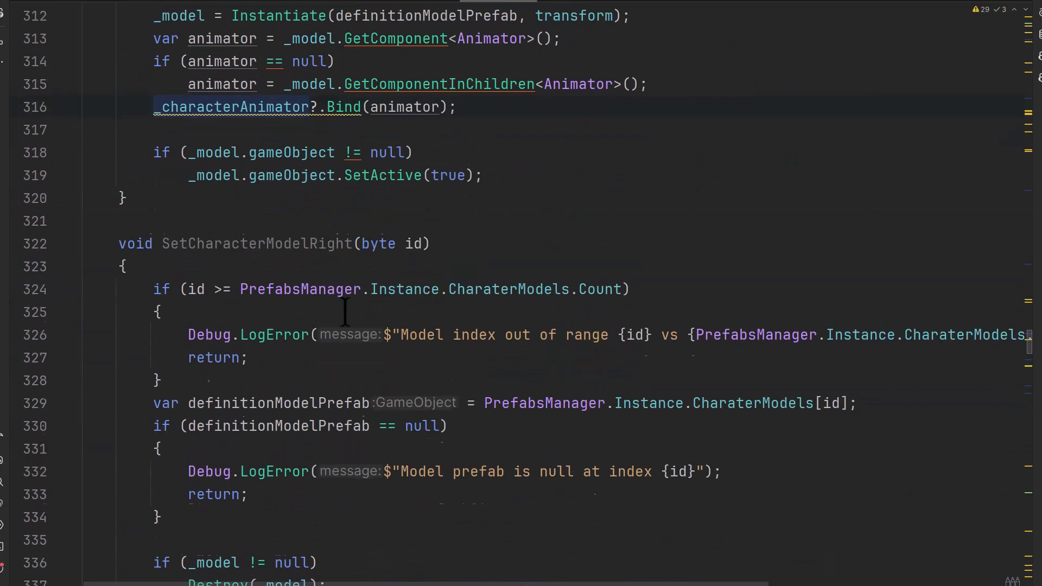
pyautogui.scroll(-3)
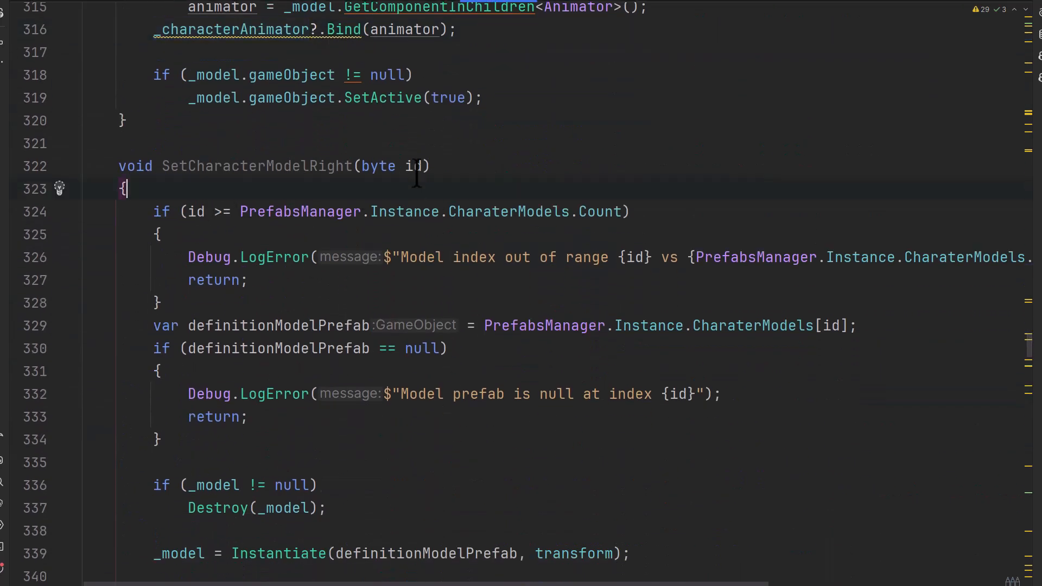
pyautogui.scroll(3)
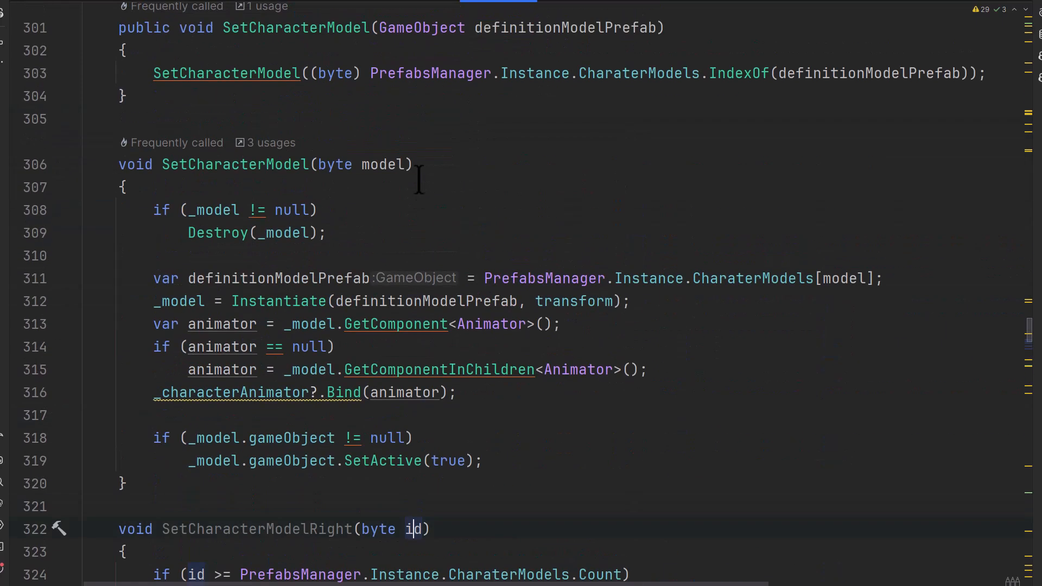
pyautogui.scroll(-3)
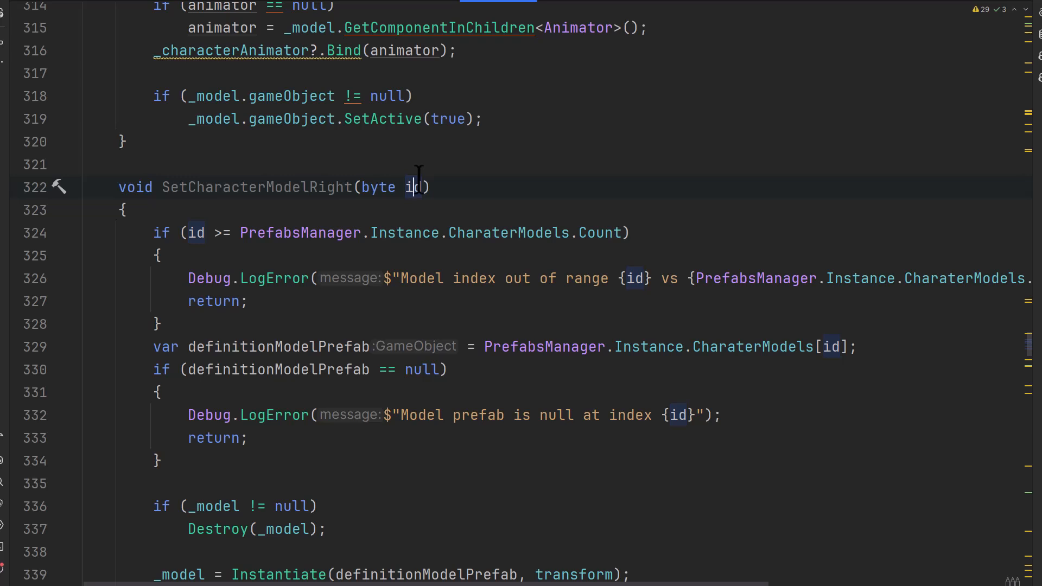
pyautogui.moveTo(352, 205)
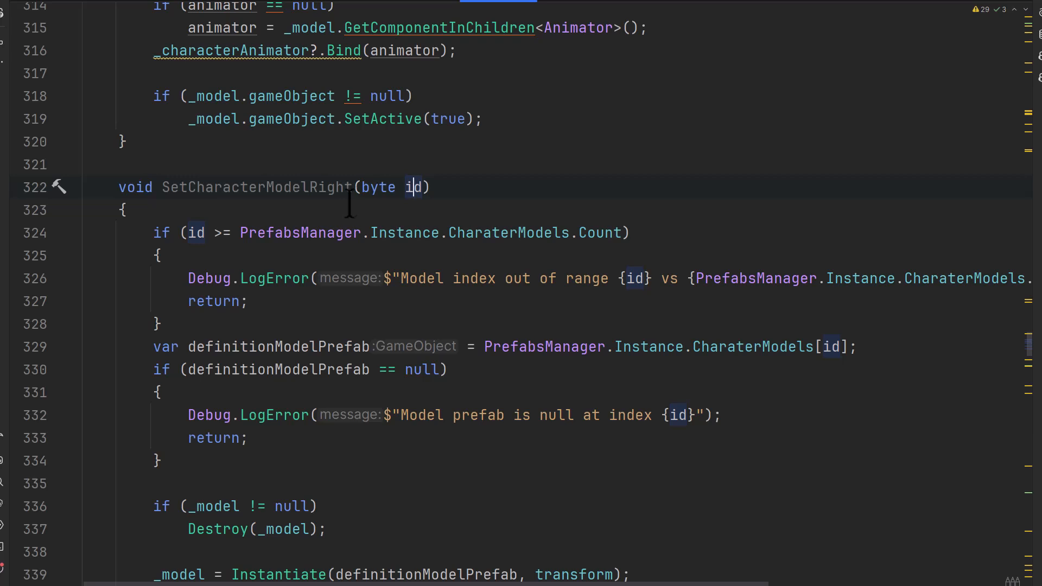
pyautogui.moveTo(360, 249)
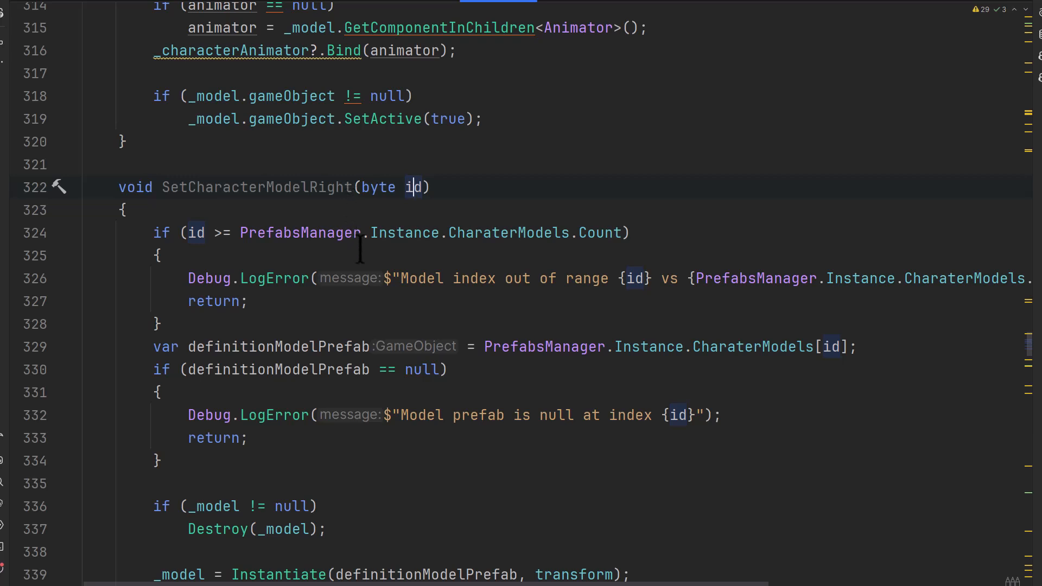
pyautogui.moveTo(764, 313)
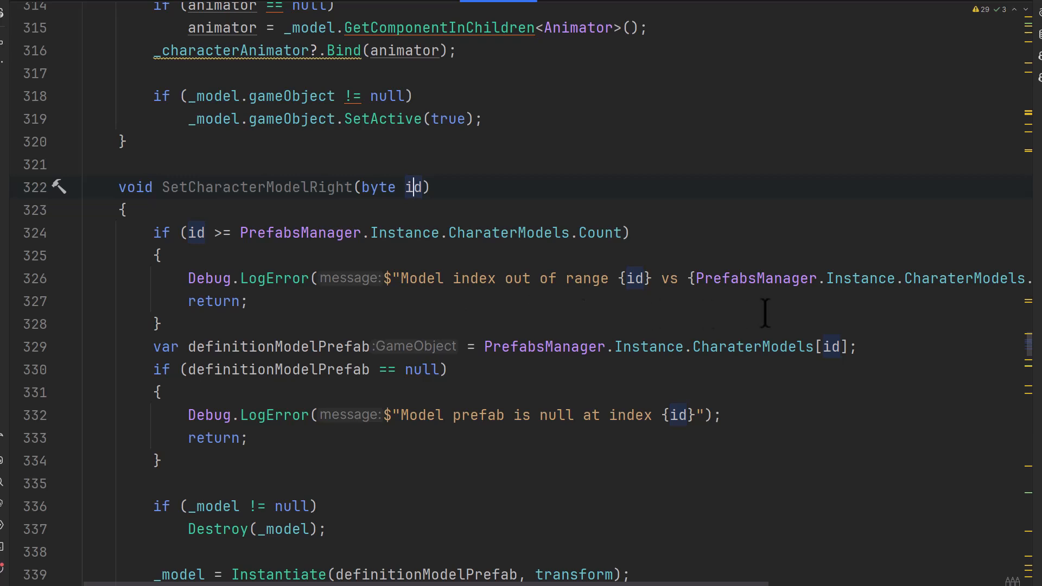
pyautogui.moveTo(345, 278)
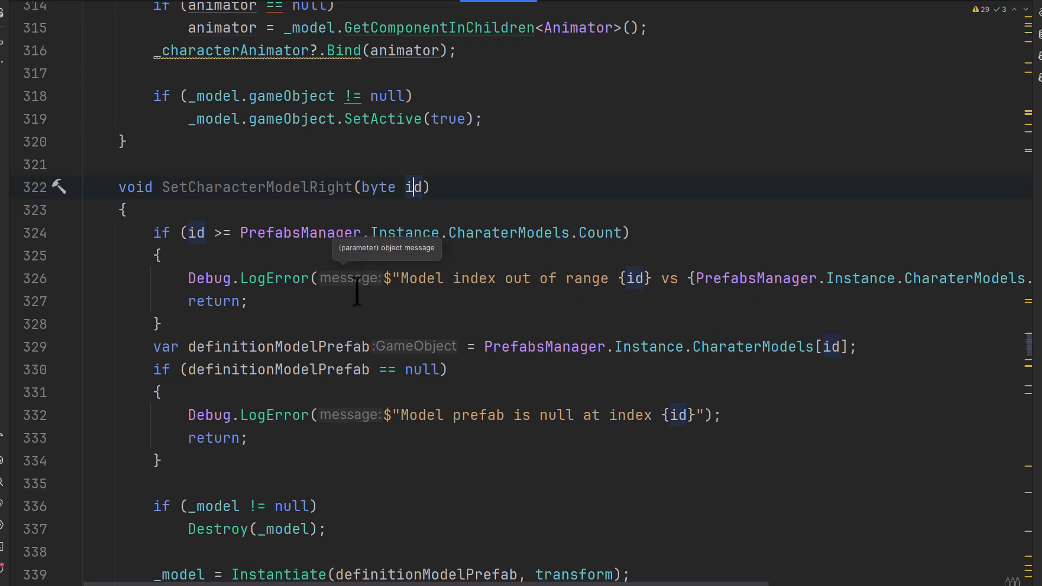
pyautogui.moveTo(372, 376)
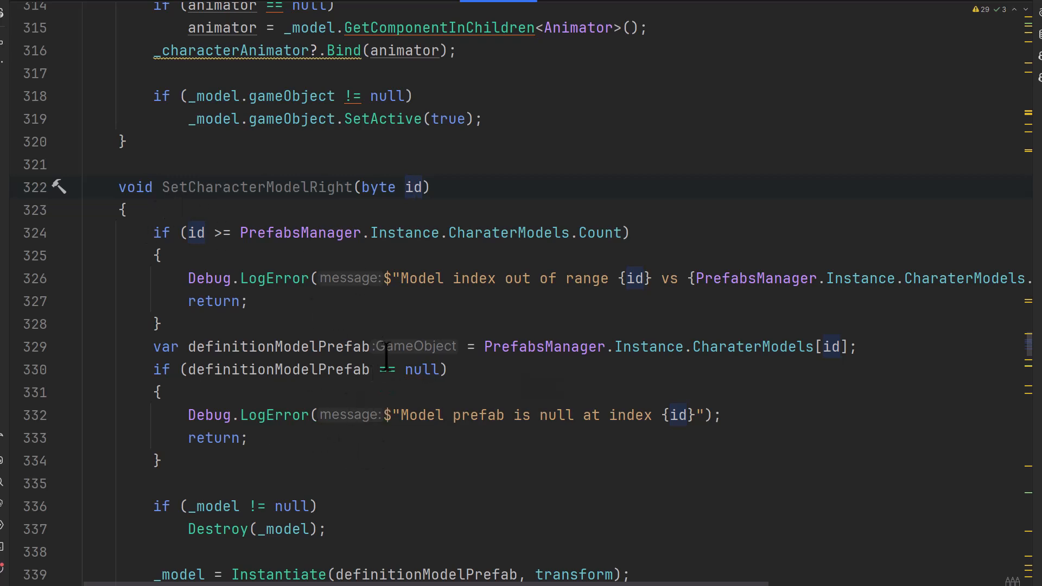
pyautogui.moveTo(391, 300)
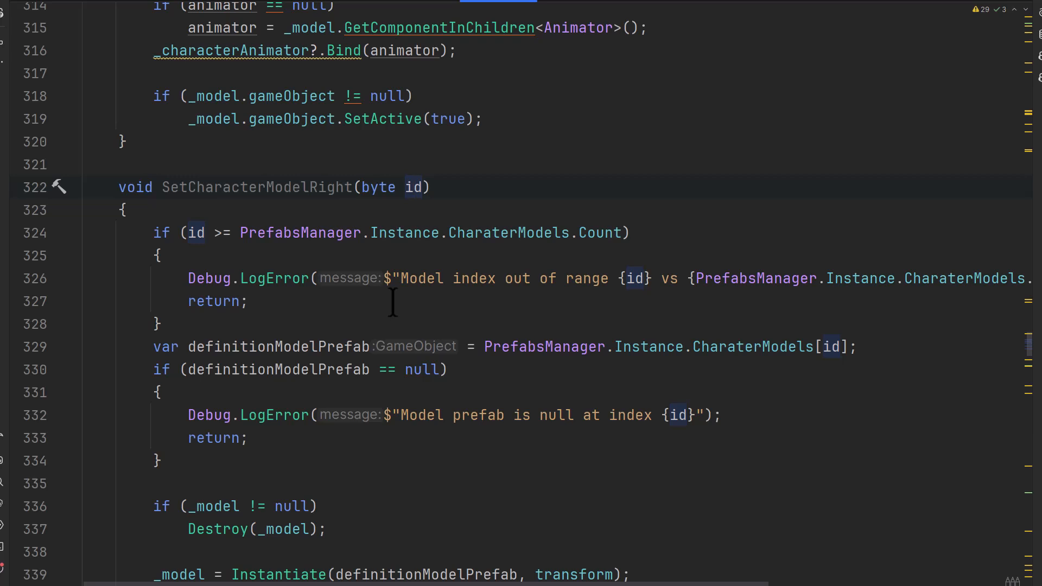
pyautogui.scroll(-3)
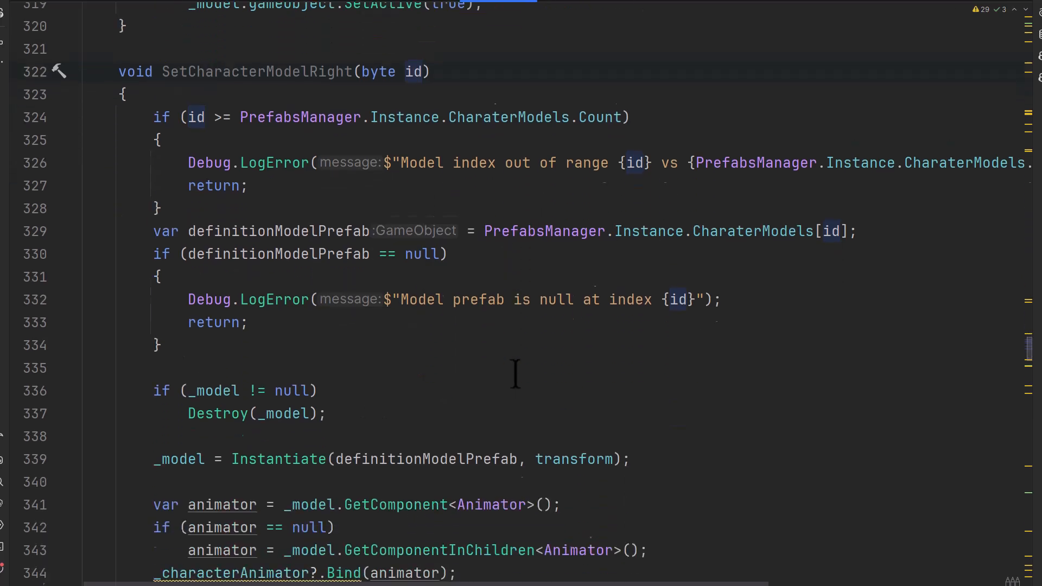
pyautogui.scroll(-3)
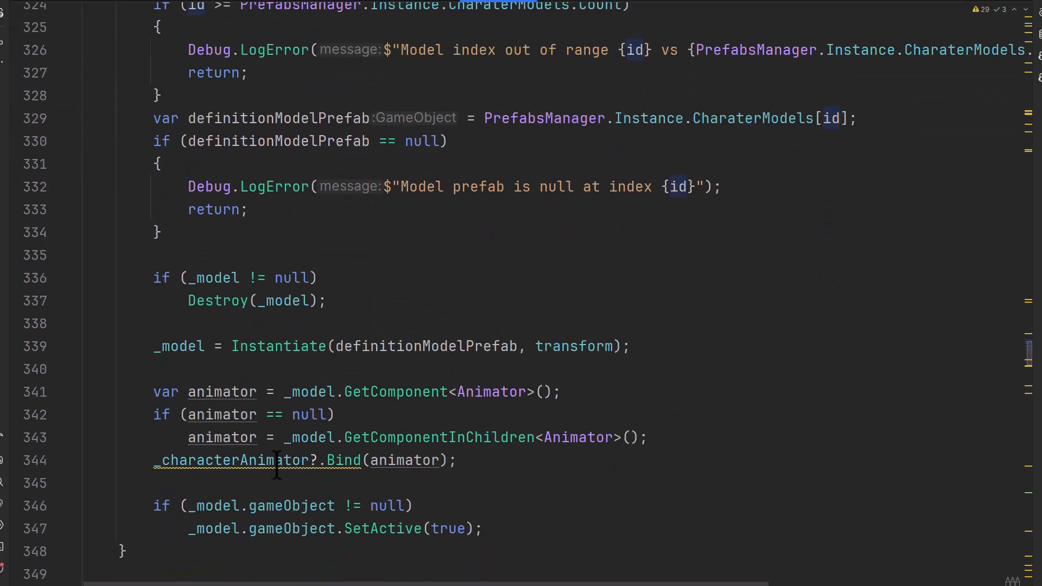
pyautogui.scroll(3)
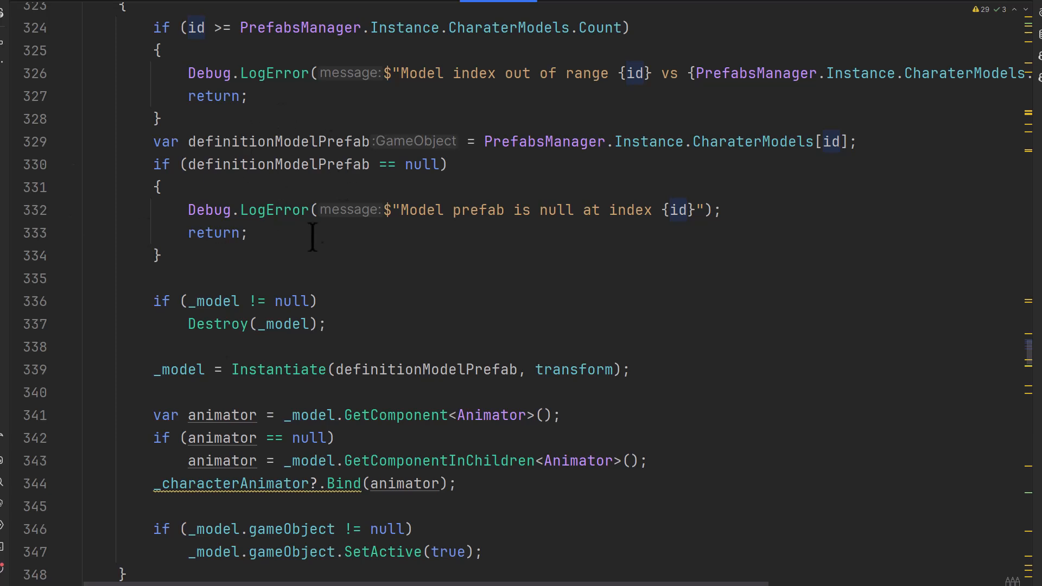
pyautogui.moveTo(363, 197)
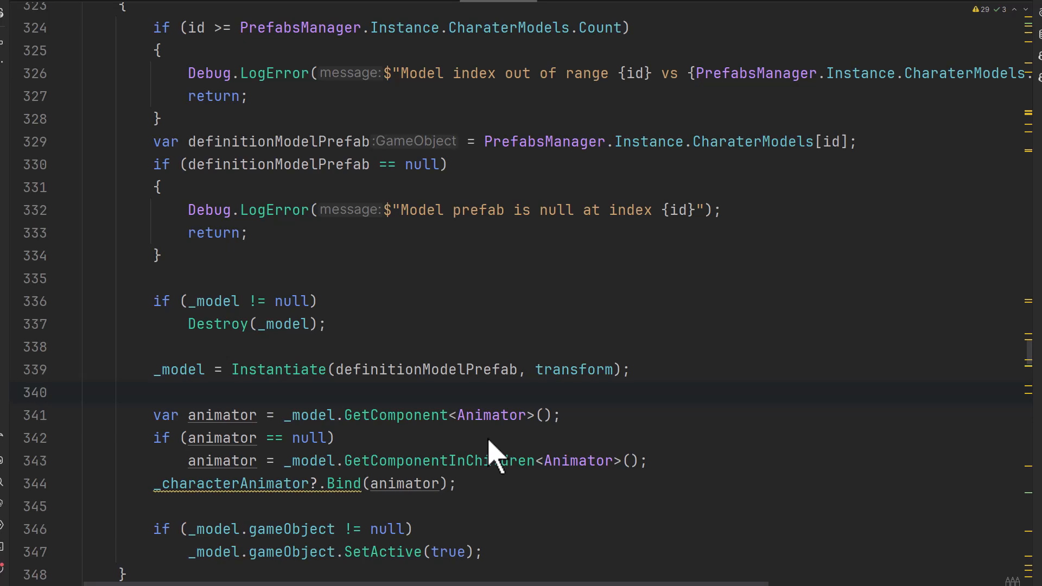
pyautogui.scroll(3)
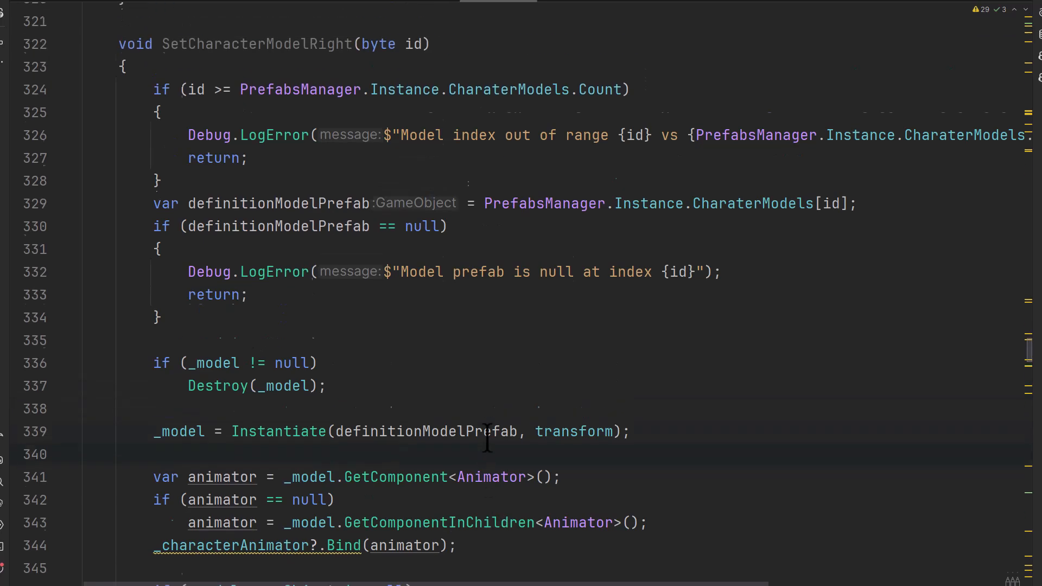
pyautogui.scroll(-3)
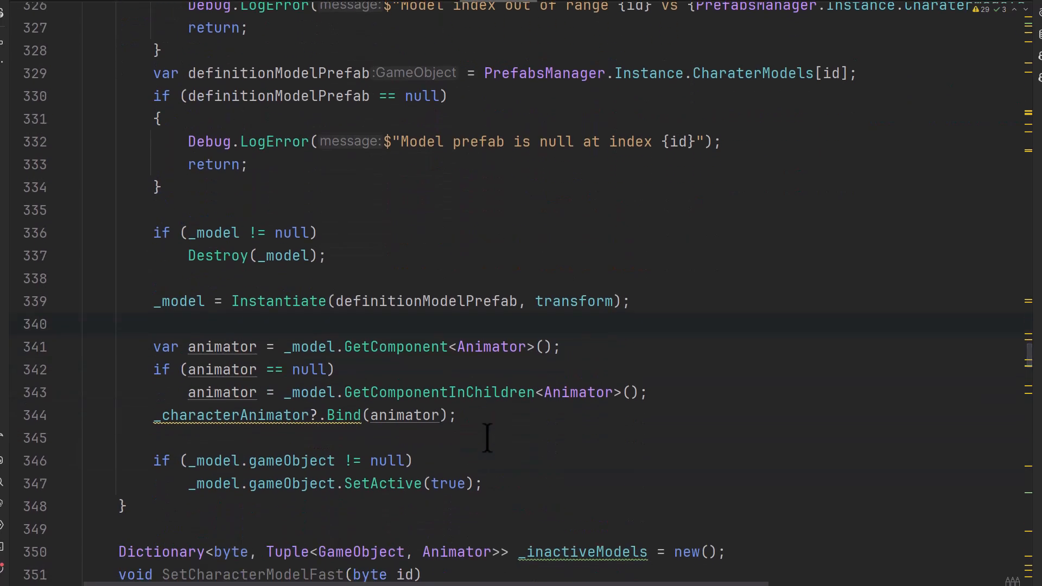
pyautogui.scroll(-3)
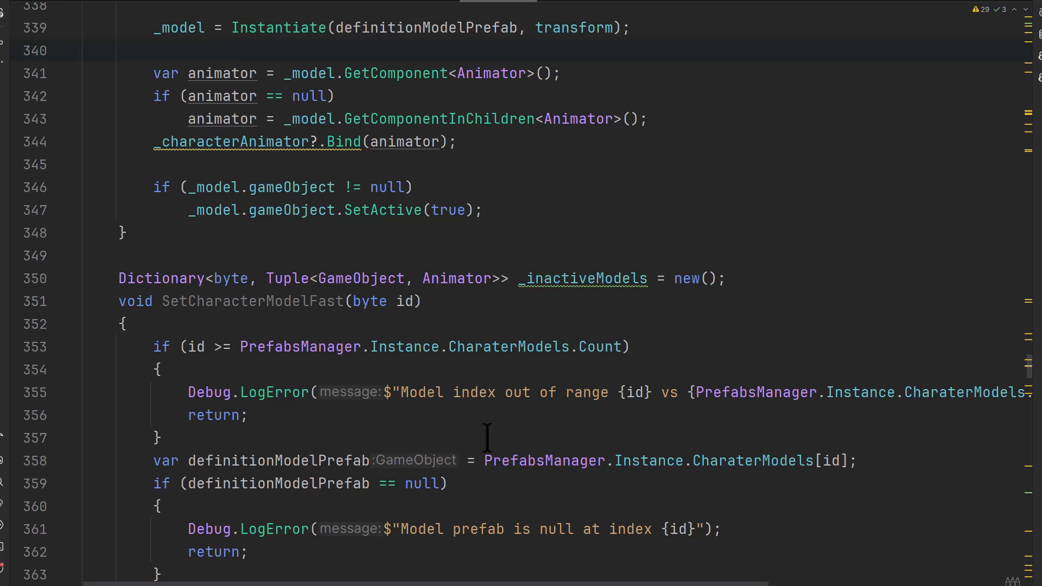
pyautogui.scroll(-3)
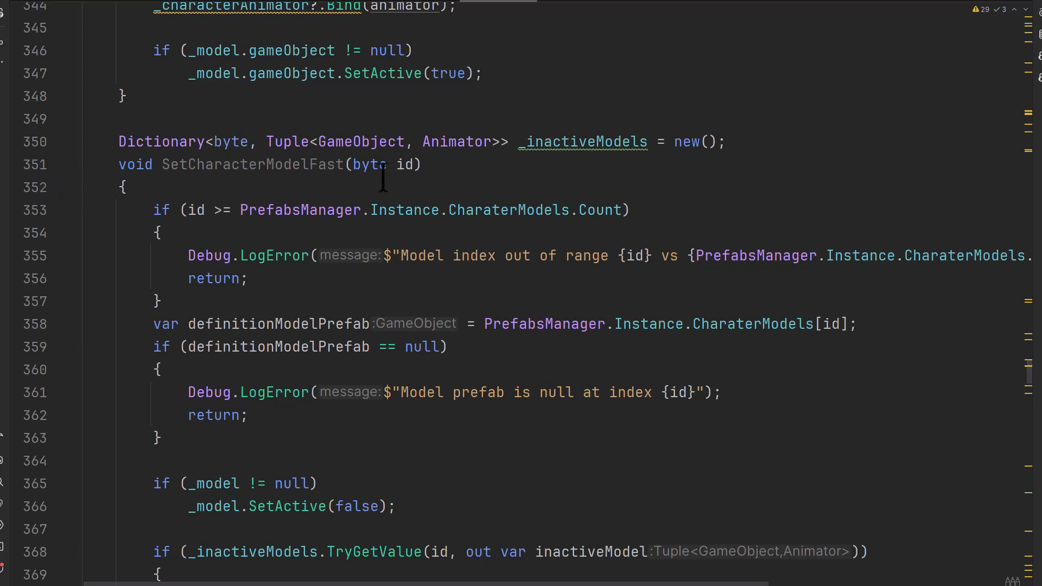
pyautogui.scroll(-3)
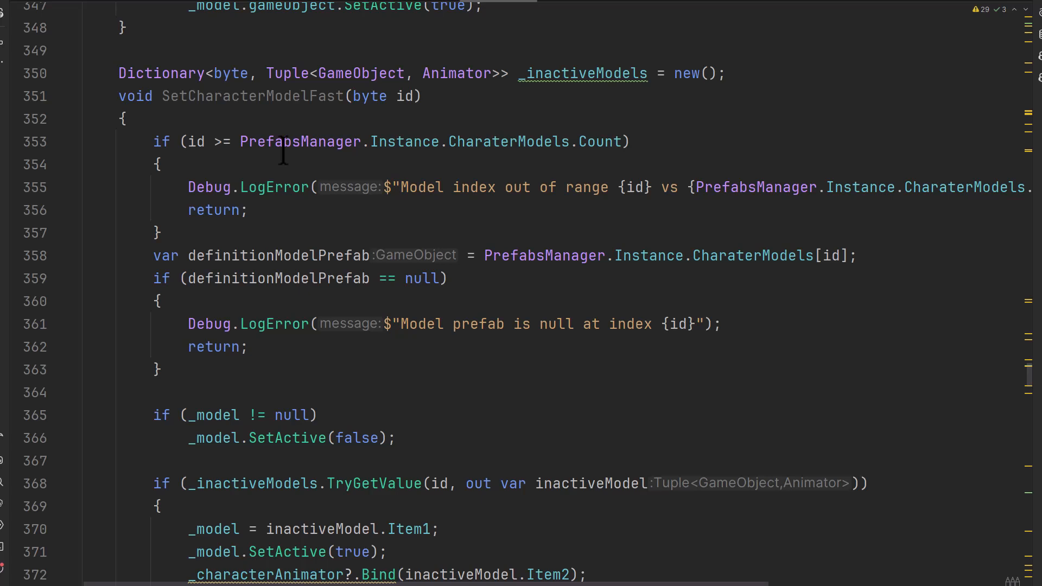
pyautogui.moveTo(272, 10)
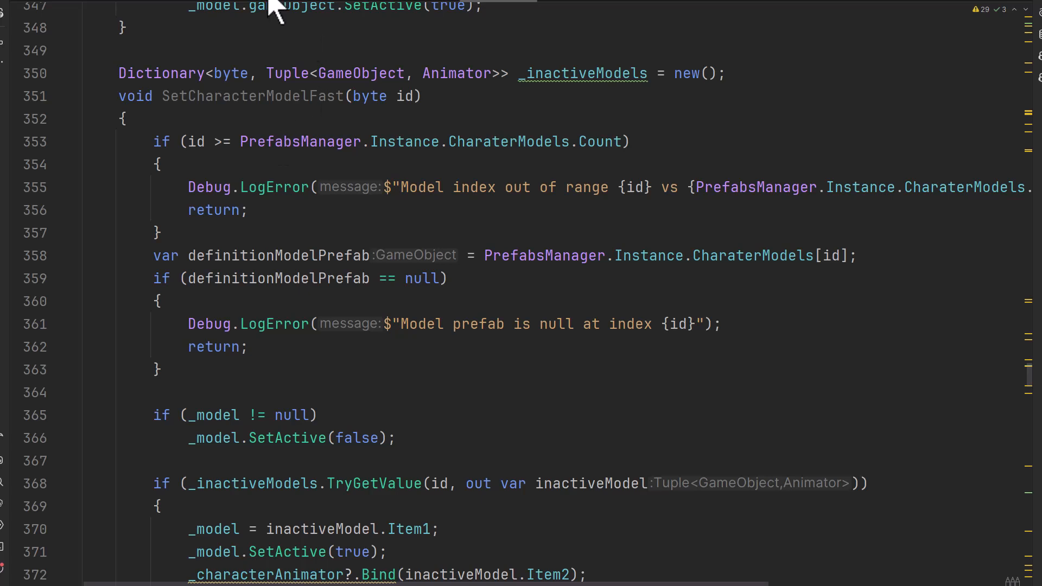
pyautogui.moveTo(60, 116)
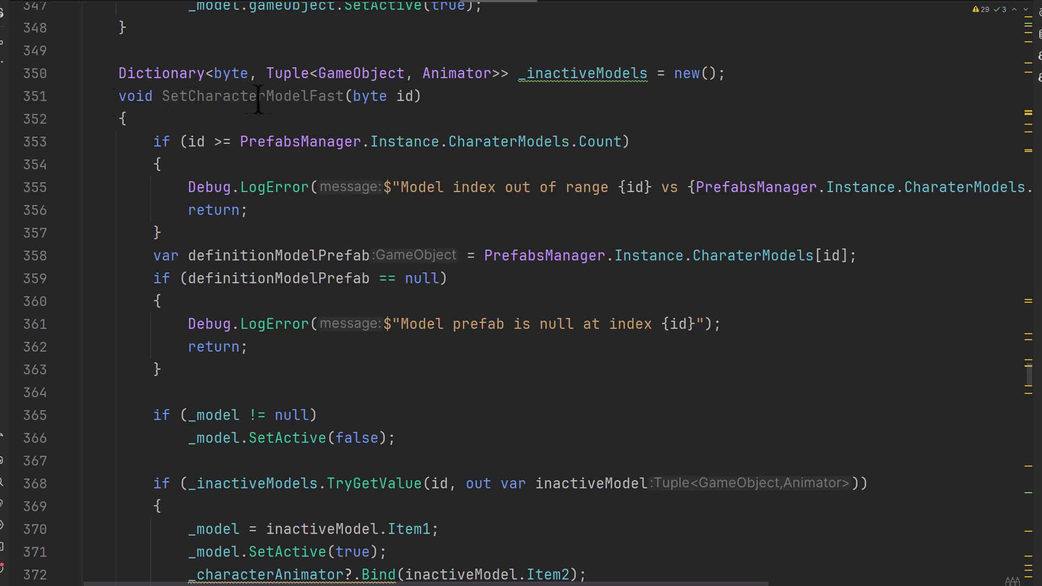
pyautogui.moveTo(386, 97)
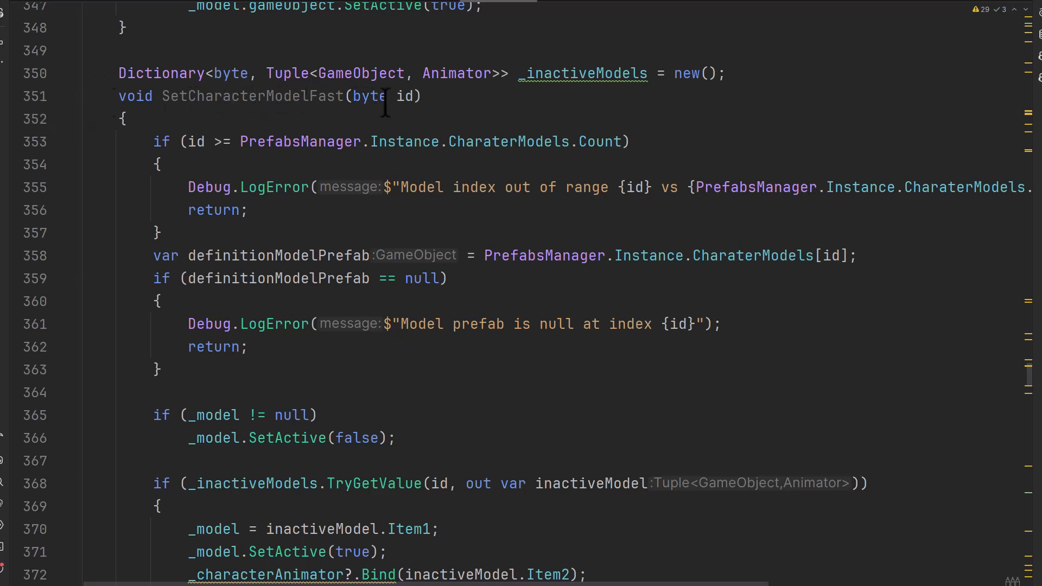
pyautogui.moveTo(617, 87)
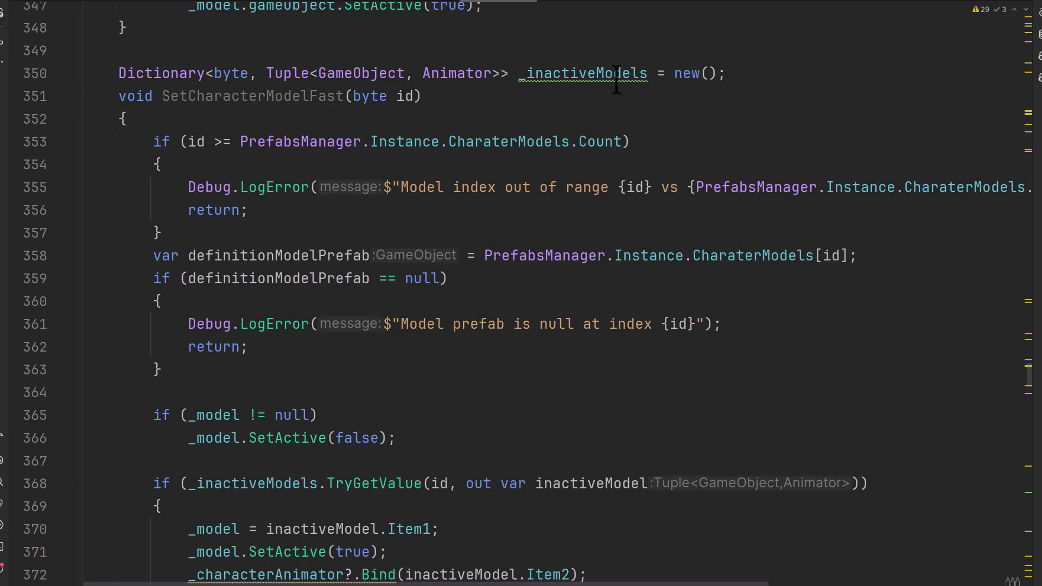
pyautogui.moveTo(285, 63)
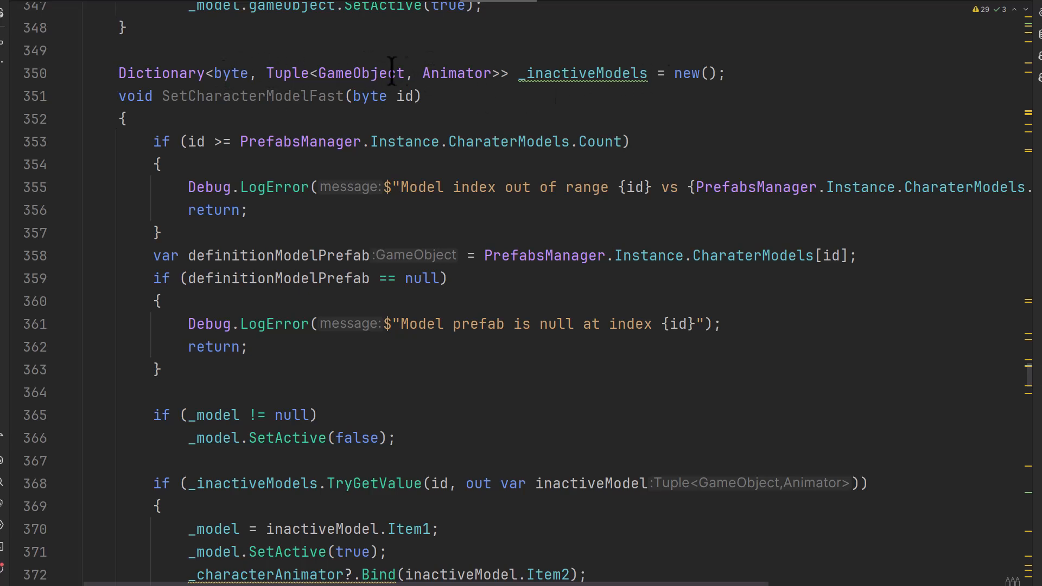
pyautogui.moveTo(268, 73)
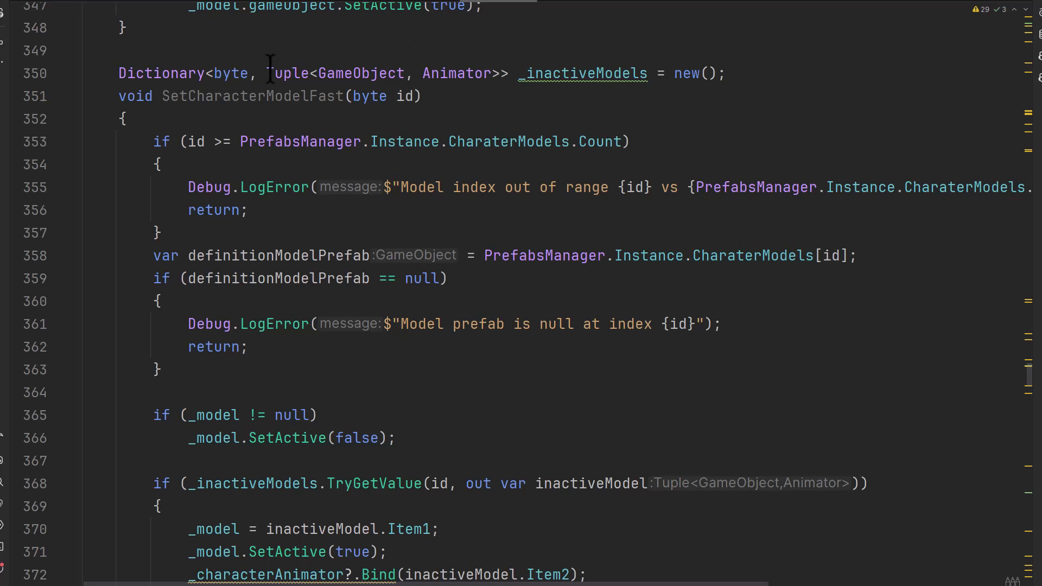
pyautogui.moveTo(399, 65)
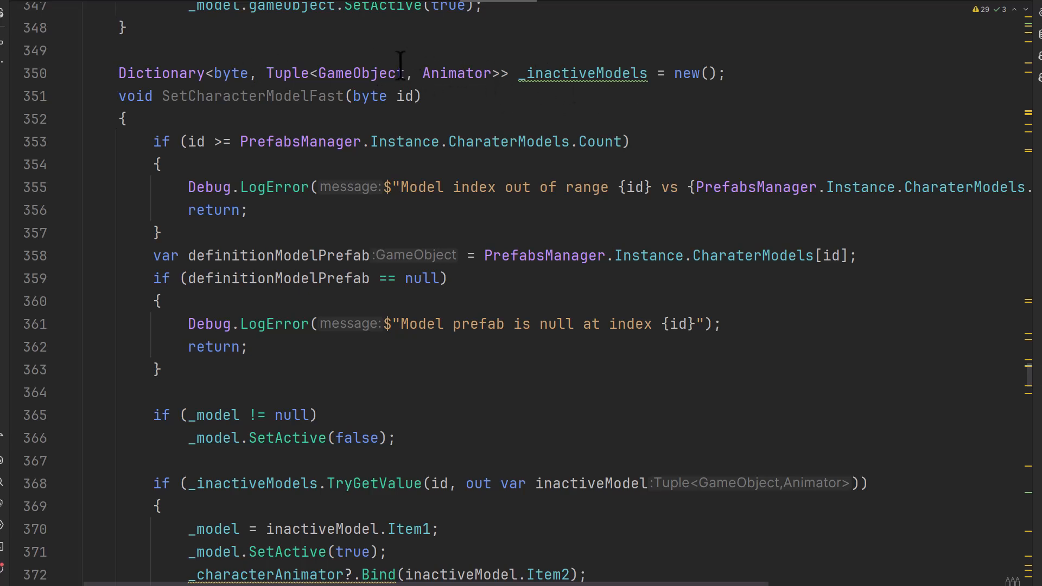
pyautogui.click(558, 73)
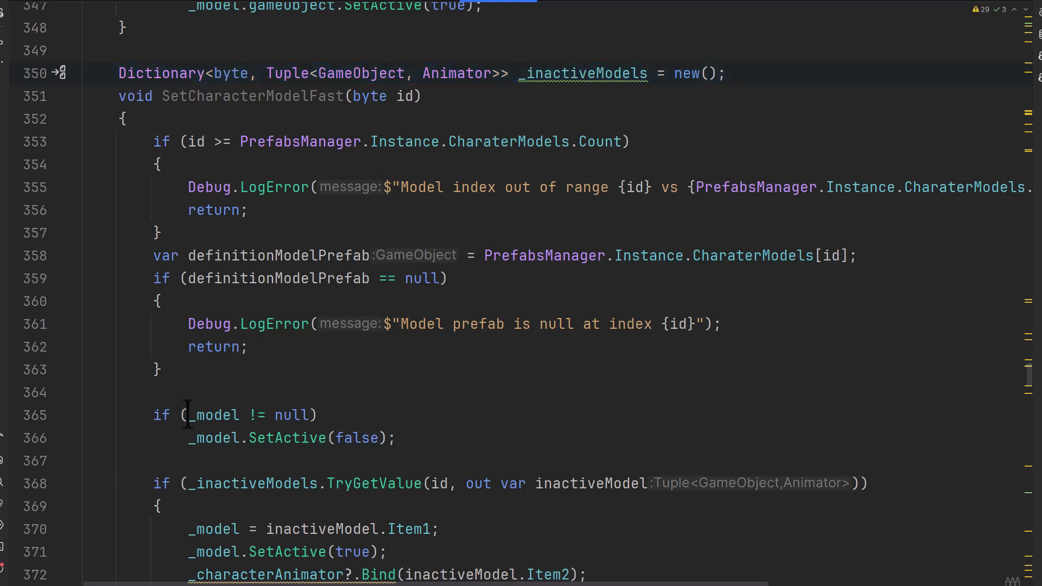
pyautogui.moveTo(225, 370)
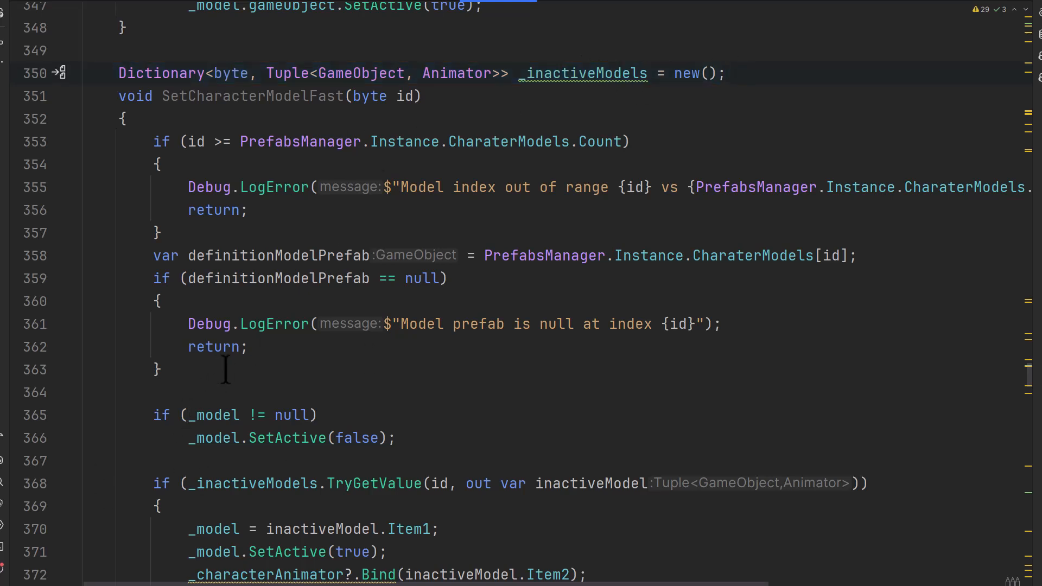
pyautogui.scroll(-3)
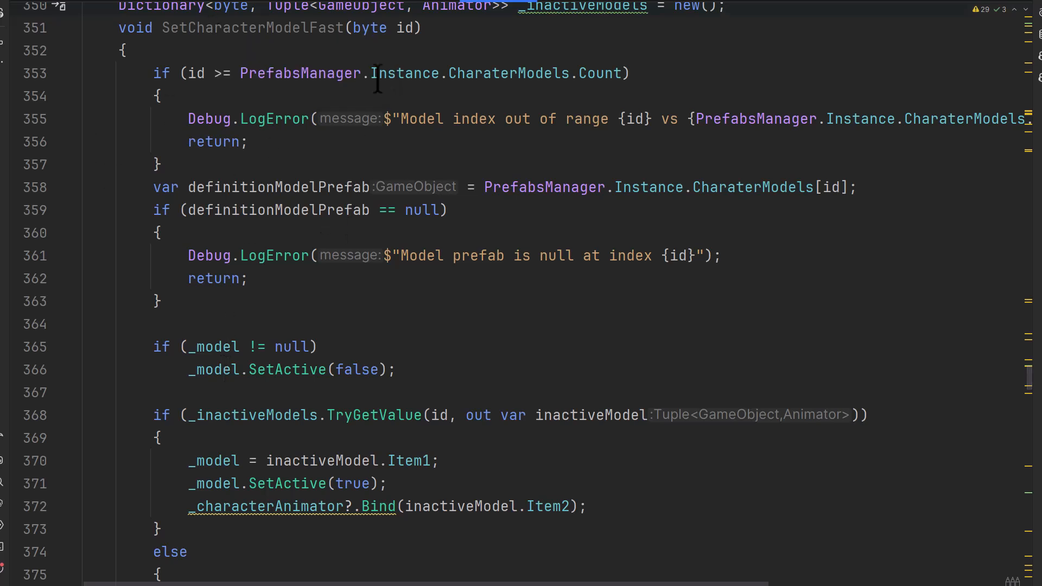
pyautogui.moveTo(376, 236)
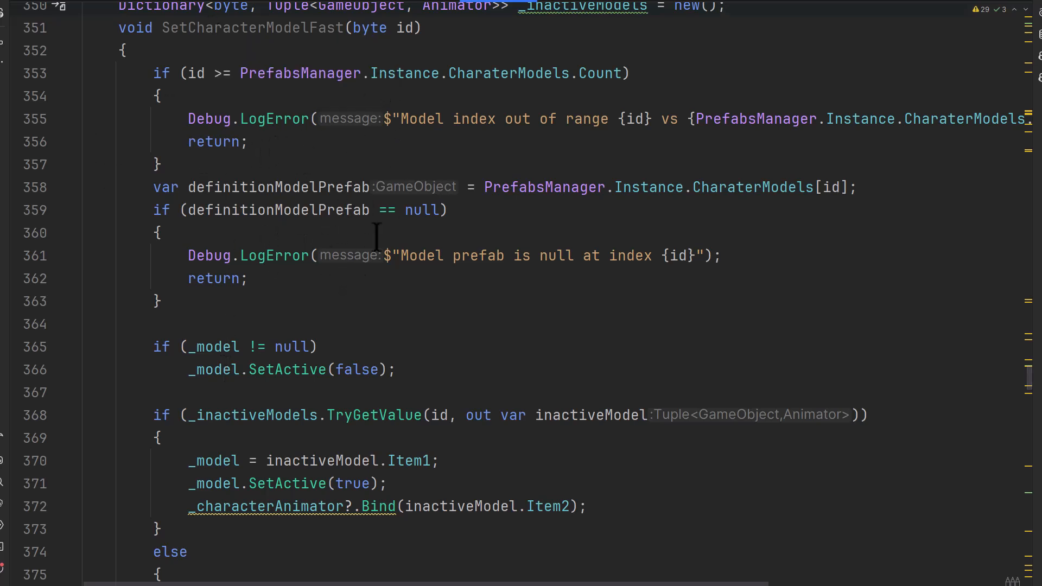
pyautogui.moveTo(345, 256)
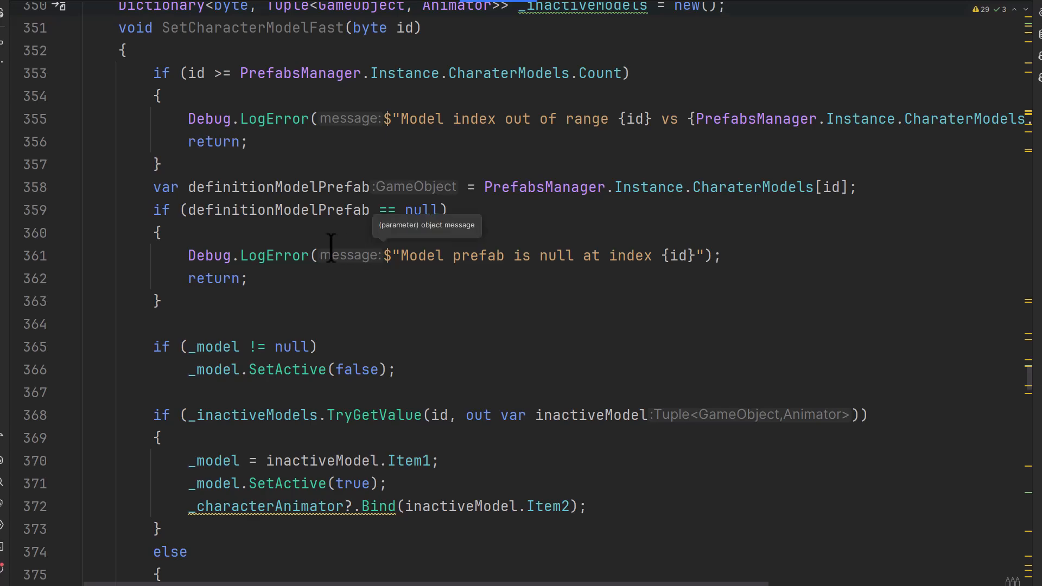
# - Begin a Rename refactoring on the _inactiveModels dictionary field
pyautogui.scroll(-3)
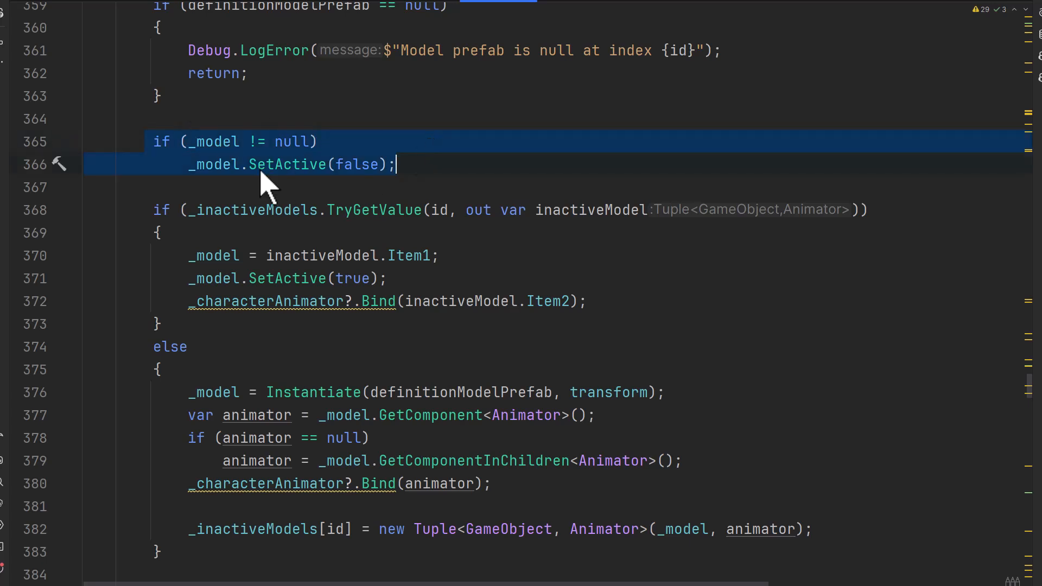
pyautogui.click(237, 209)
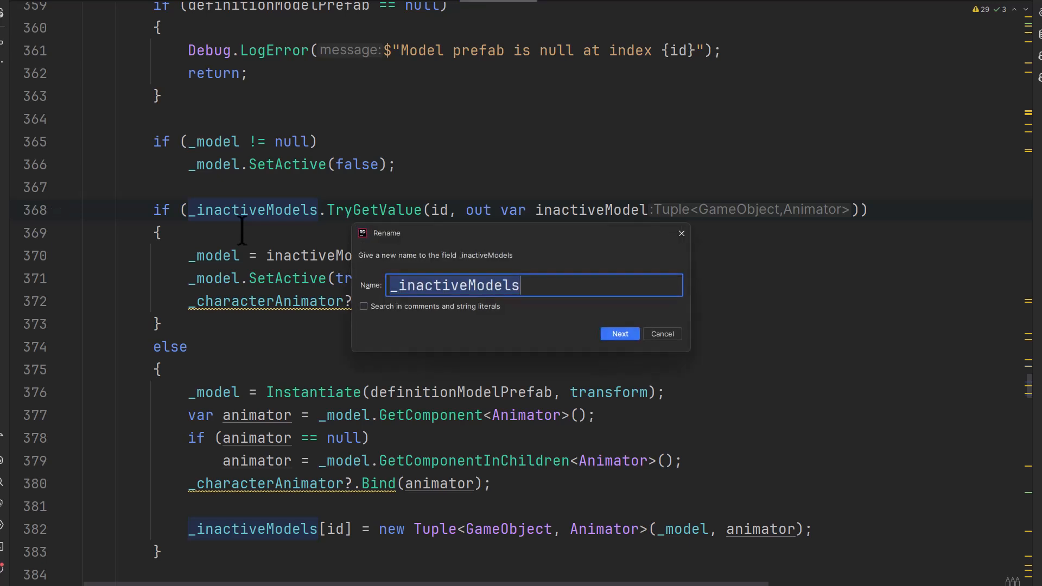
# - Apply the new name _models to the field and all its usages in SetCharacterModelFast
pyautogui.click(619, 334)
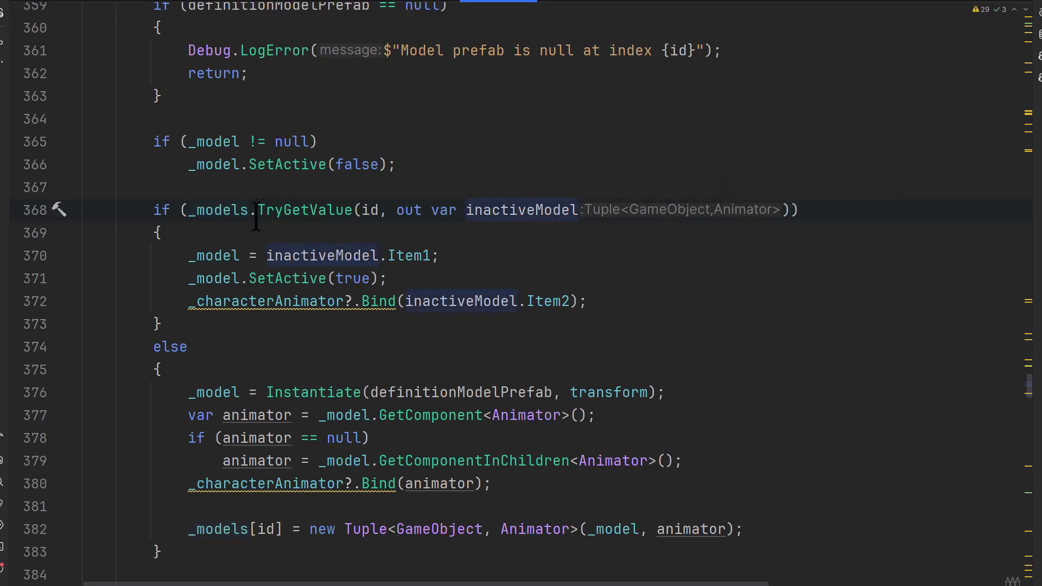
pyautogui.moveTo(213, 255)
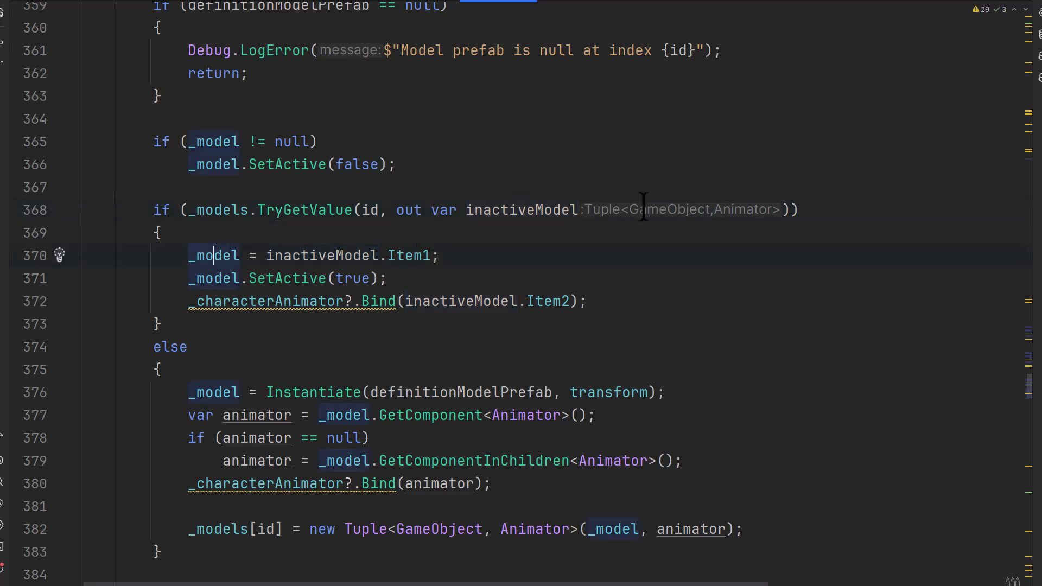
pyautogui.moveTo(709, 209)
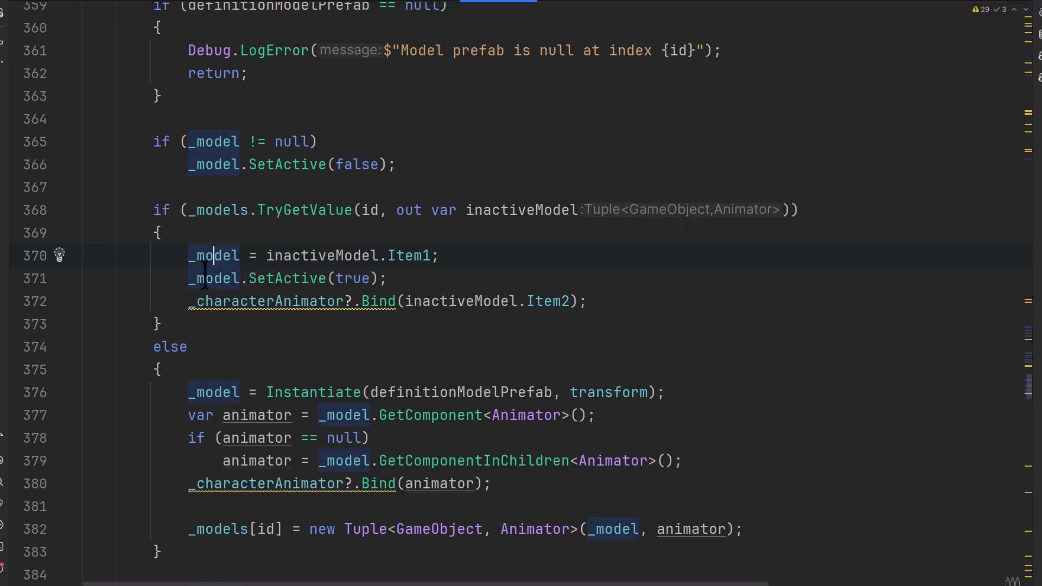
pyautogui.moveTo(318, 301)
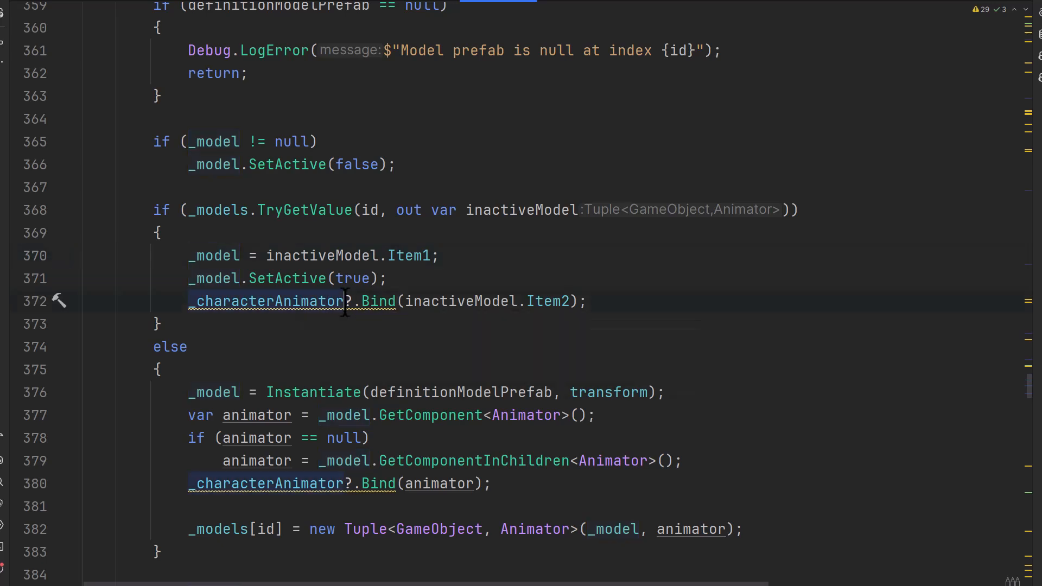
pyautogui.moveTo(508, 306)
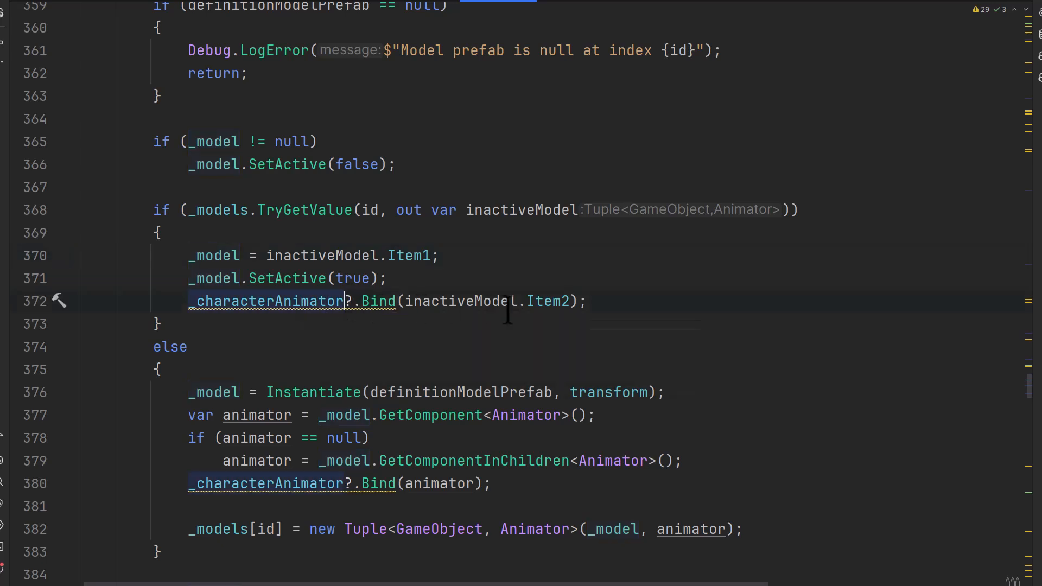
pyautogui.moveTo(549, 301)
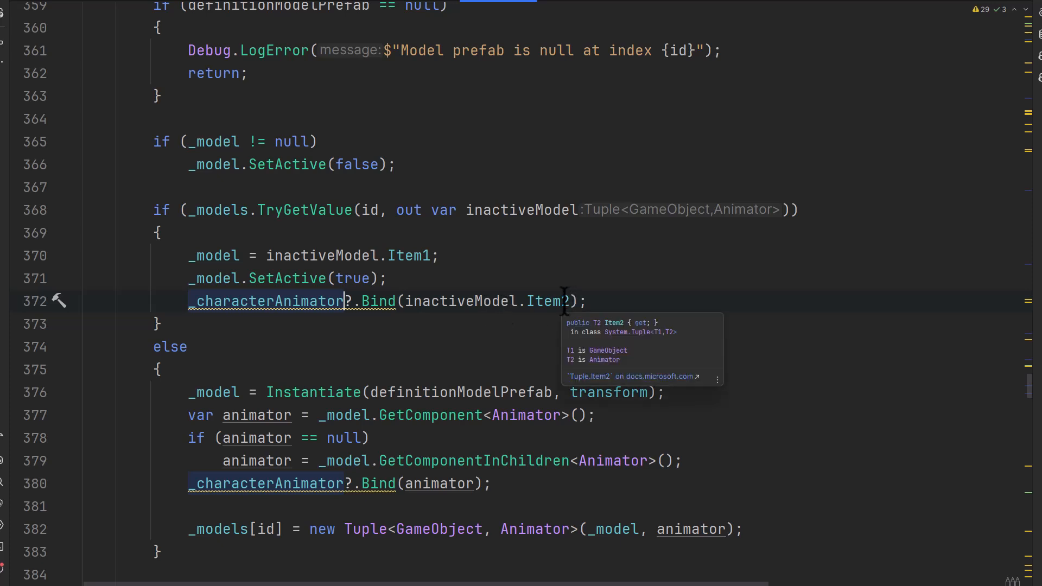
pyautogui.moveTo(737, 222)
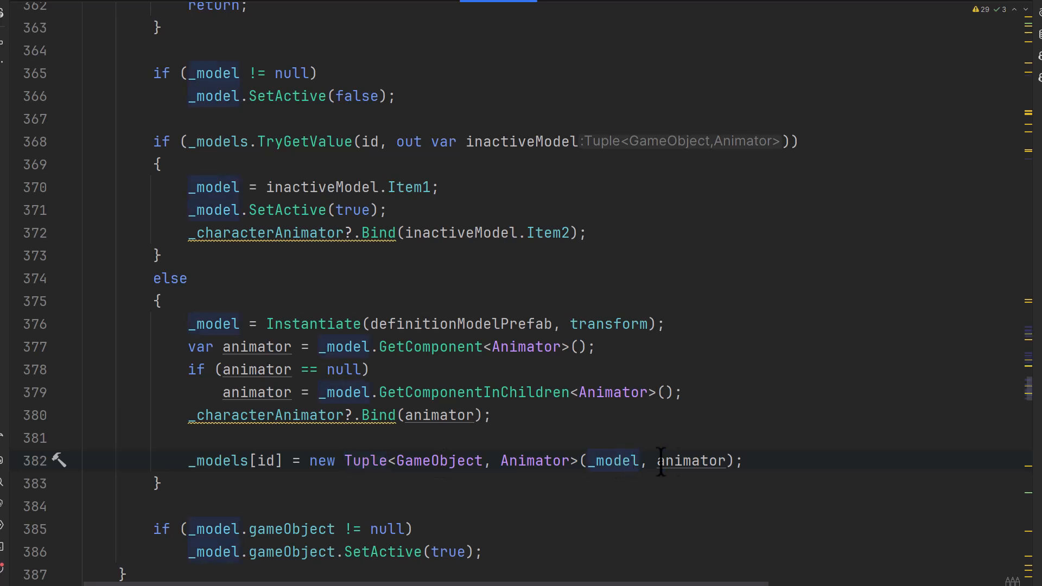
pyautogui.click(222, 460)
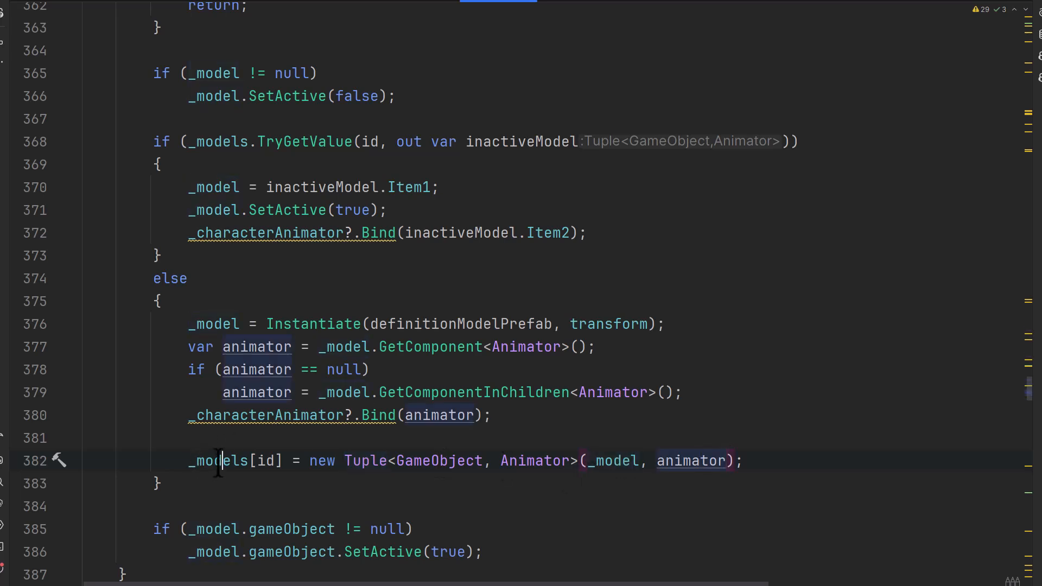
pyautogui.moveTo(220, 460)
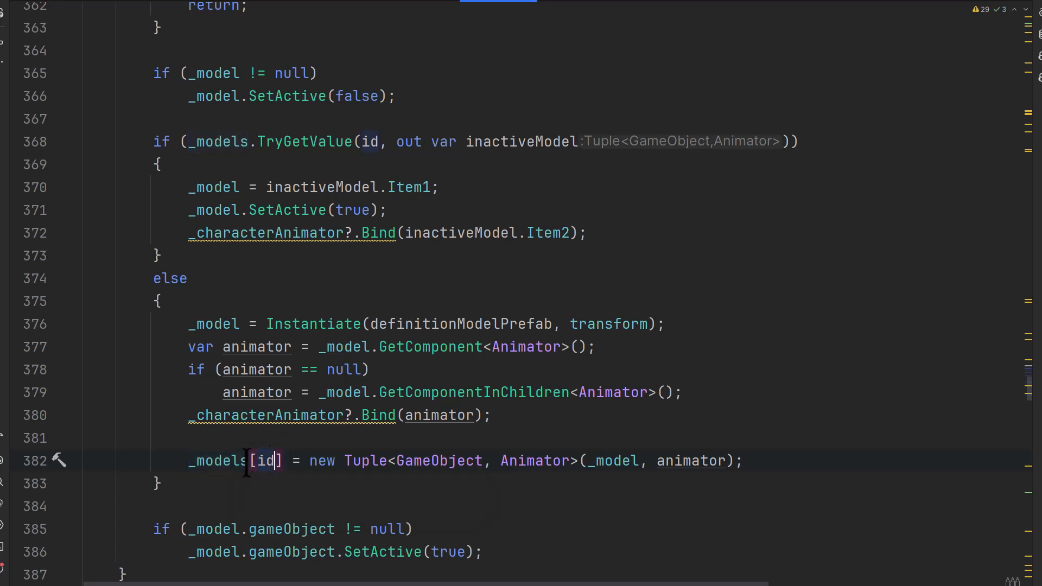
pyautogui.moveTo(207, 360)
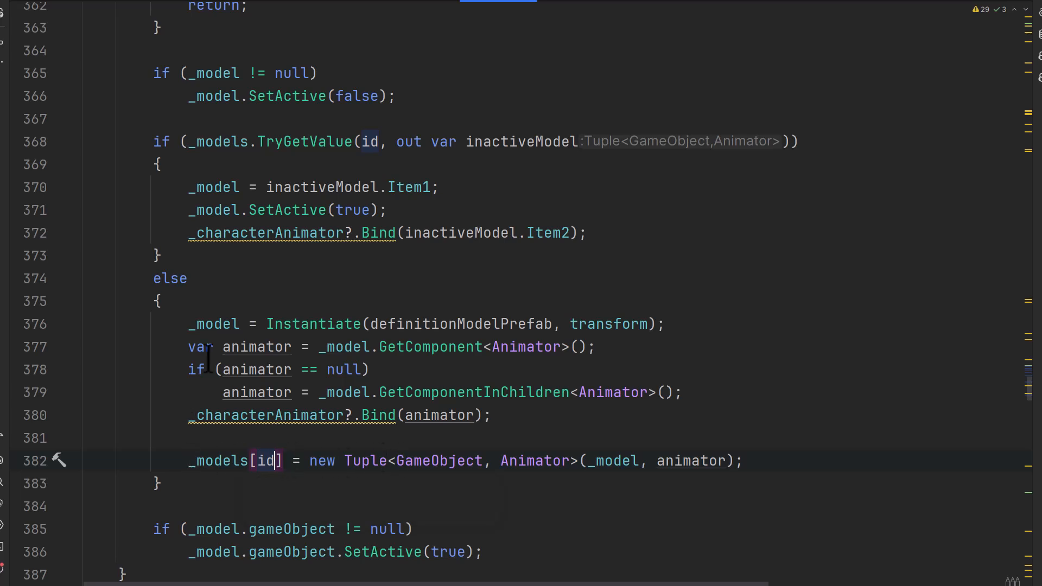
pyautogui.moveTo(332, 167)
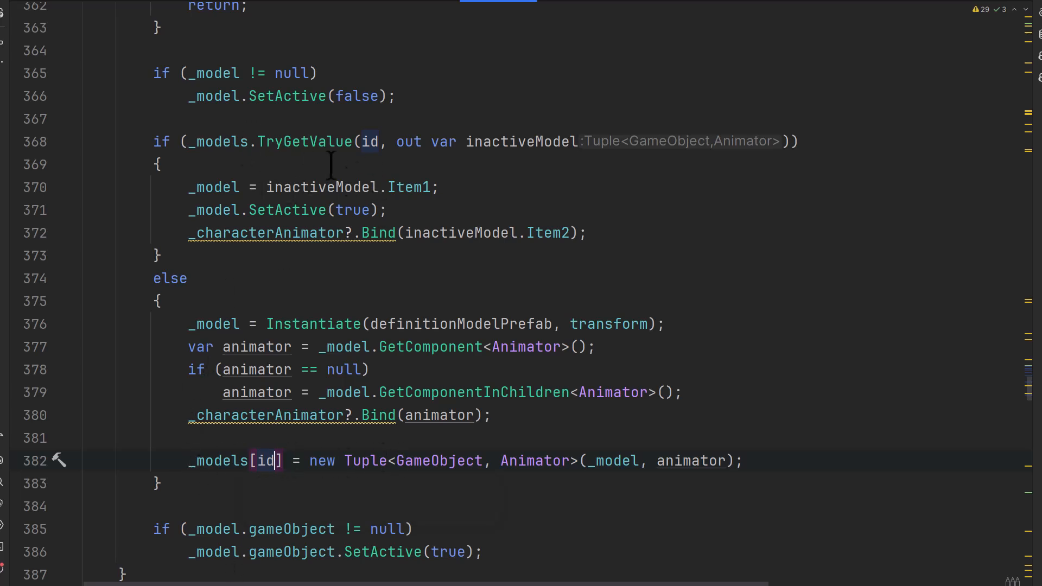
pyautogui.scroll(-3)
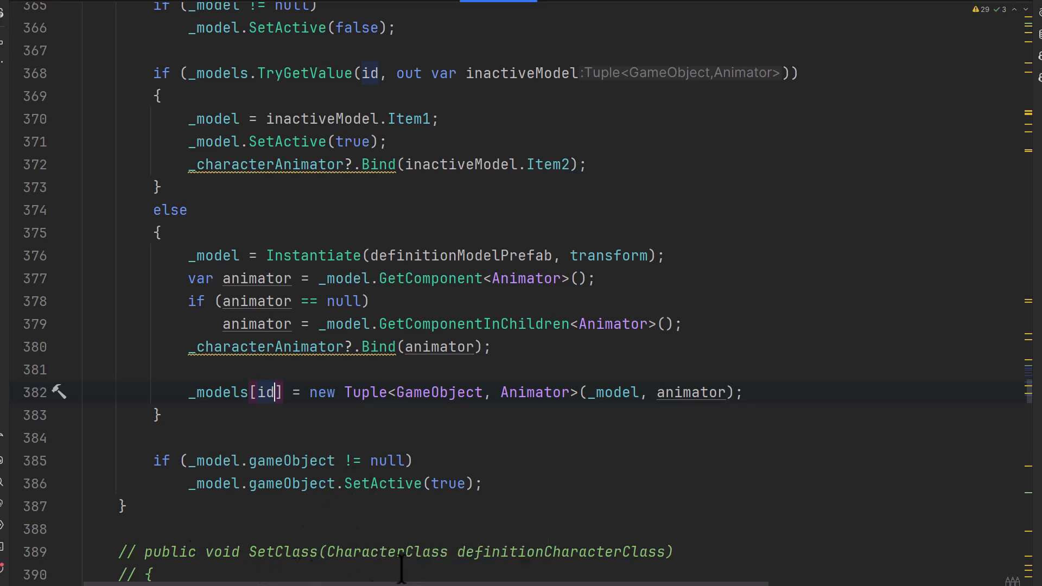
pyautogui.moveTo(356, 565)
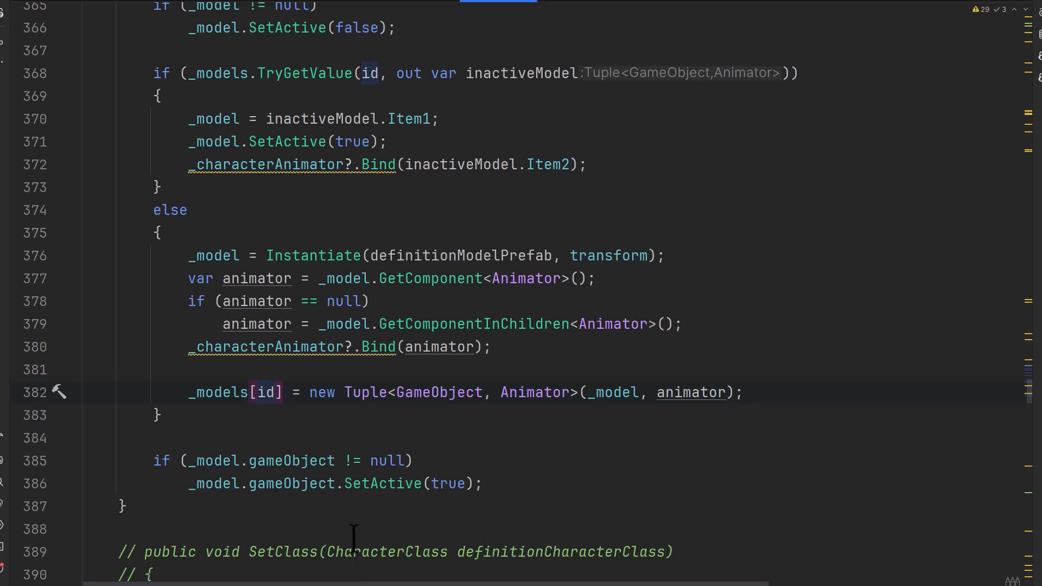
pyautogui.scroll(3)
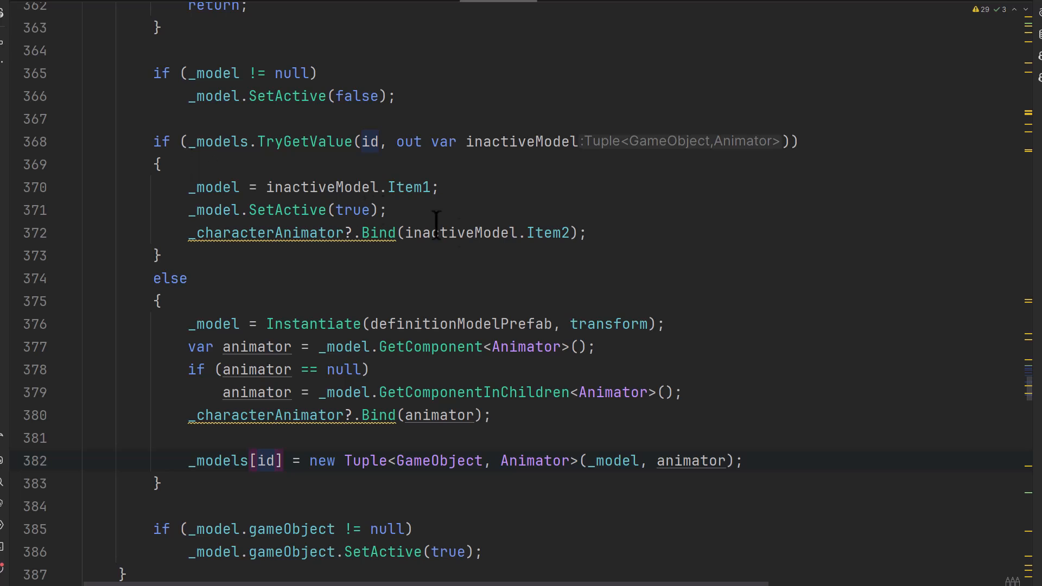
pyautogui.moveTo(532, 261)
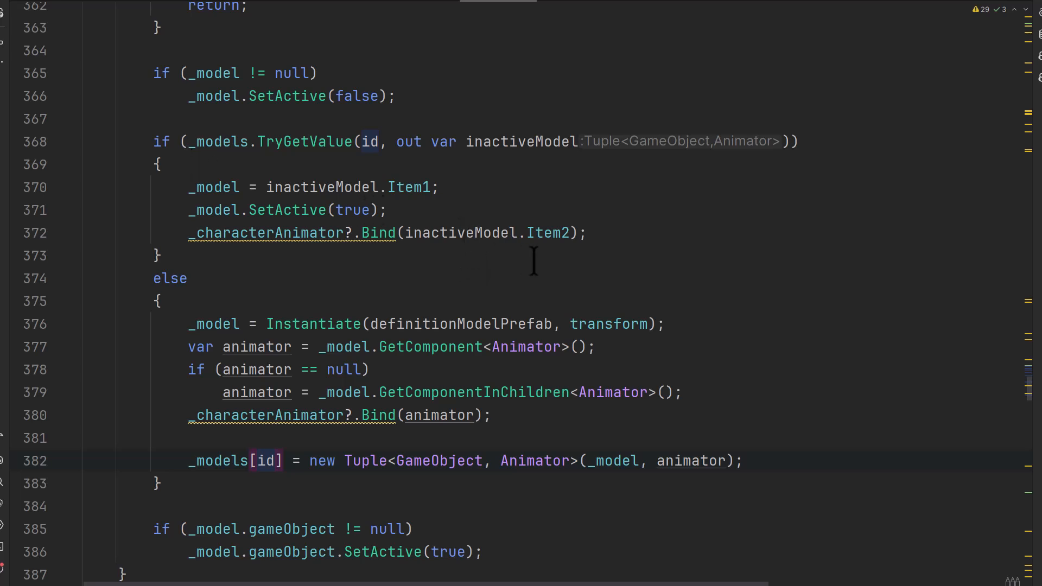
pyautogui.moveTo(371, 291)
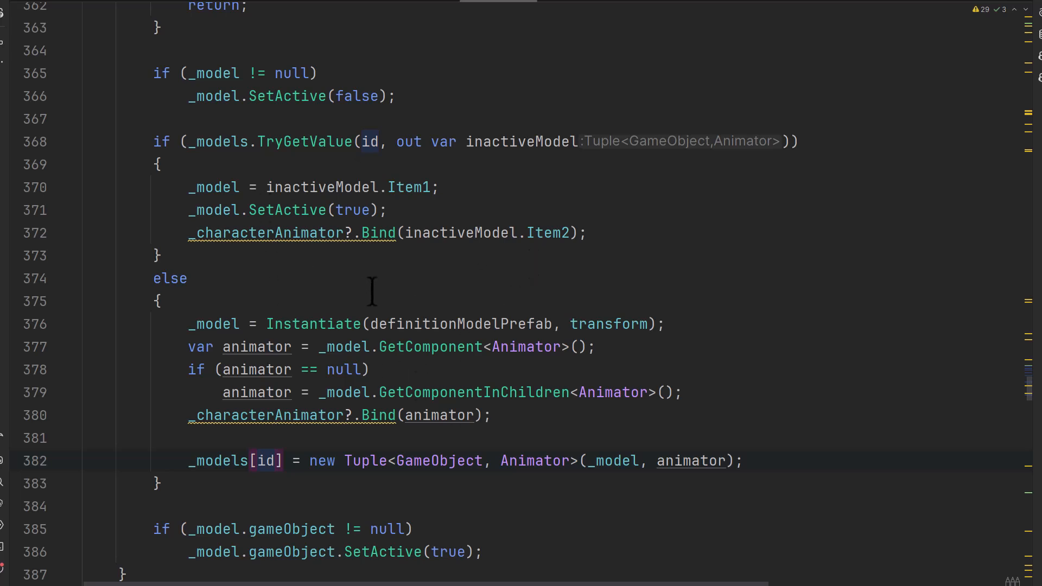
pyautogui.moveTo(278, 410)
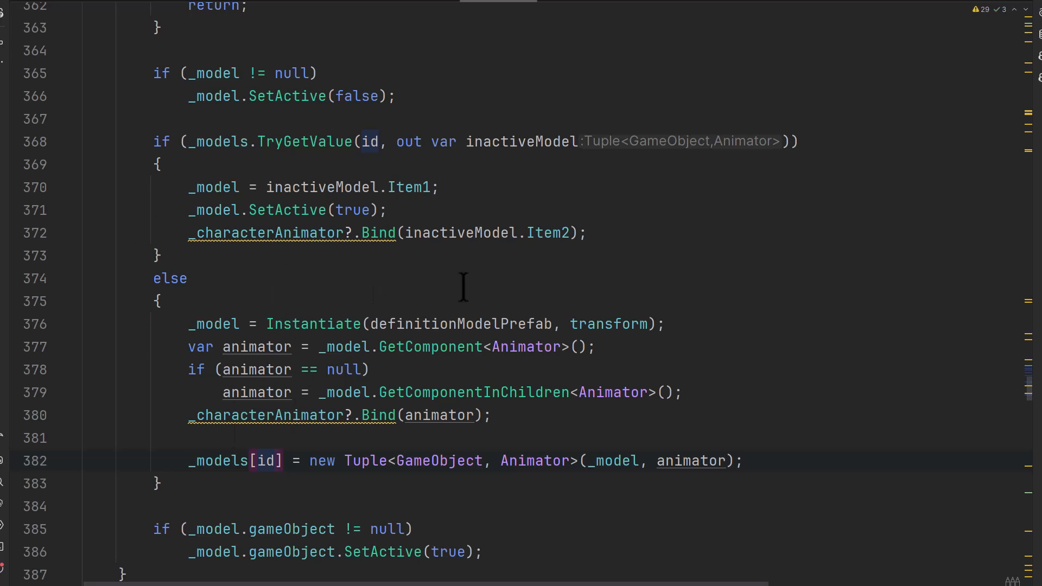
pyautogui.moveTo(312, 299)
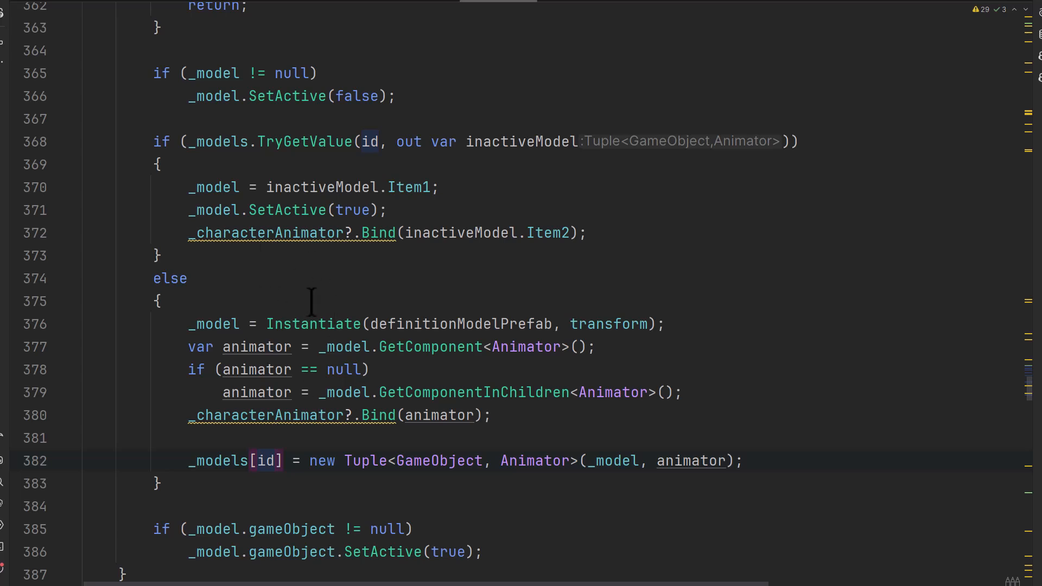